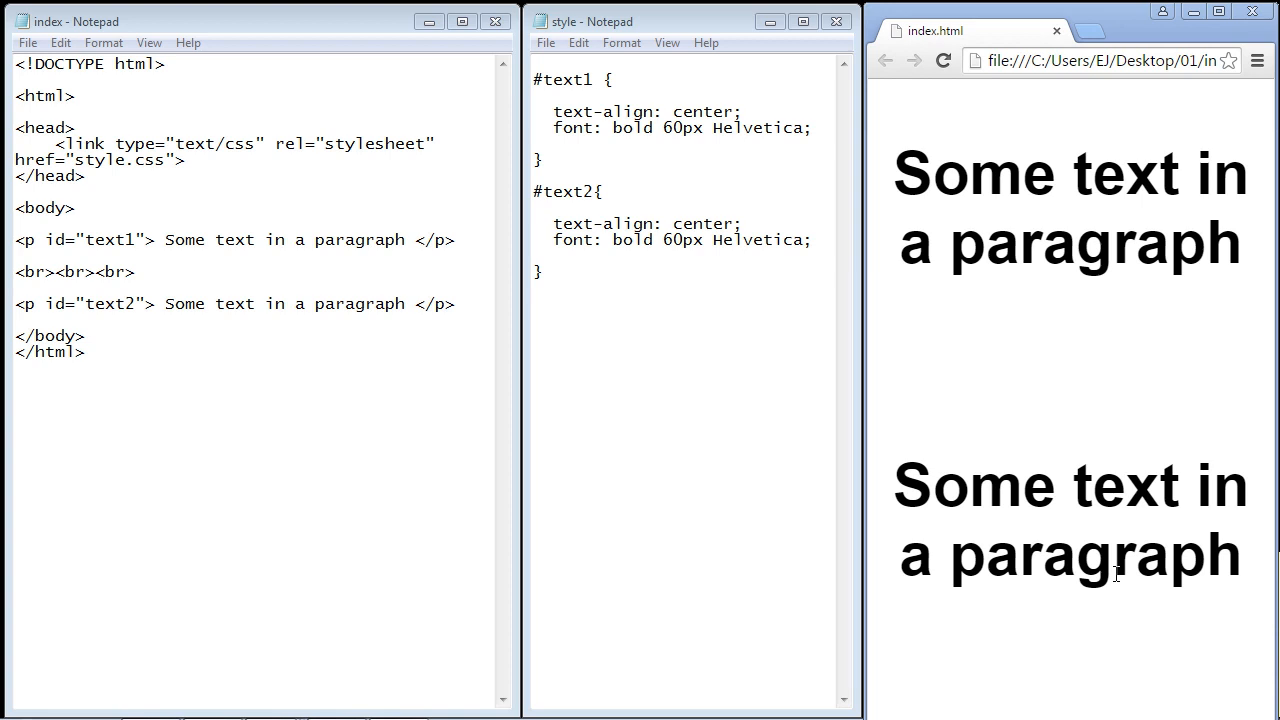
# - Close the index.html Notepad window, leaving style.css beside Chrome
pyautogui.moveTo(86, 304); pyautogui.dragTo(457, 304)
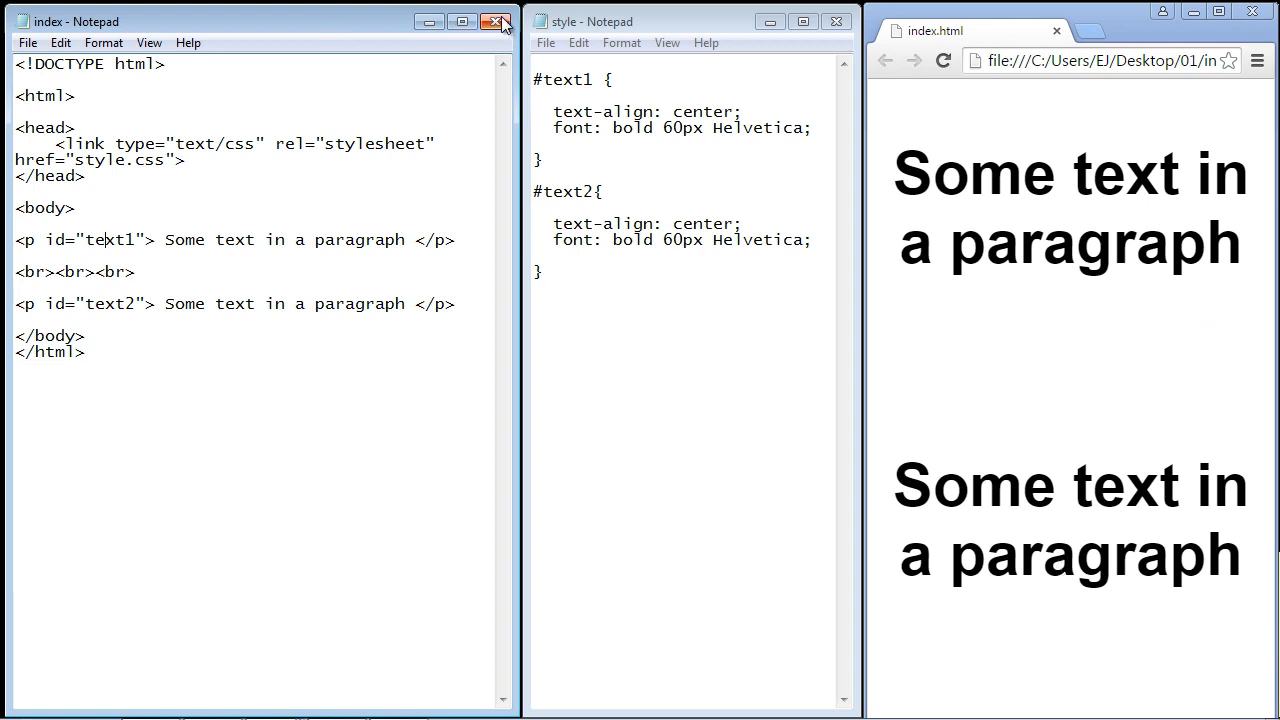
pyautogui.click(498, 21)
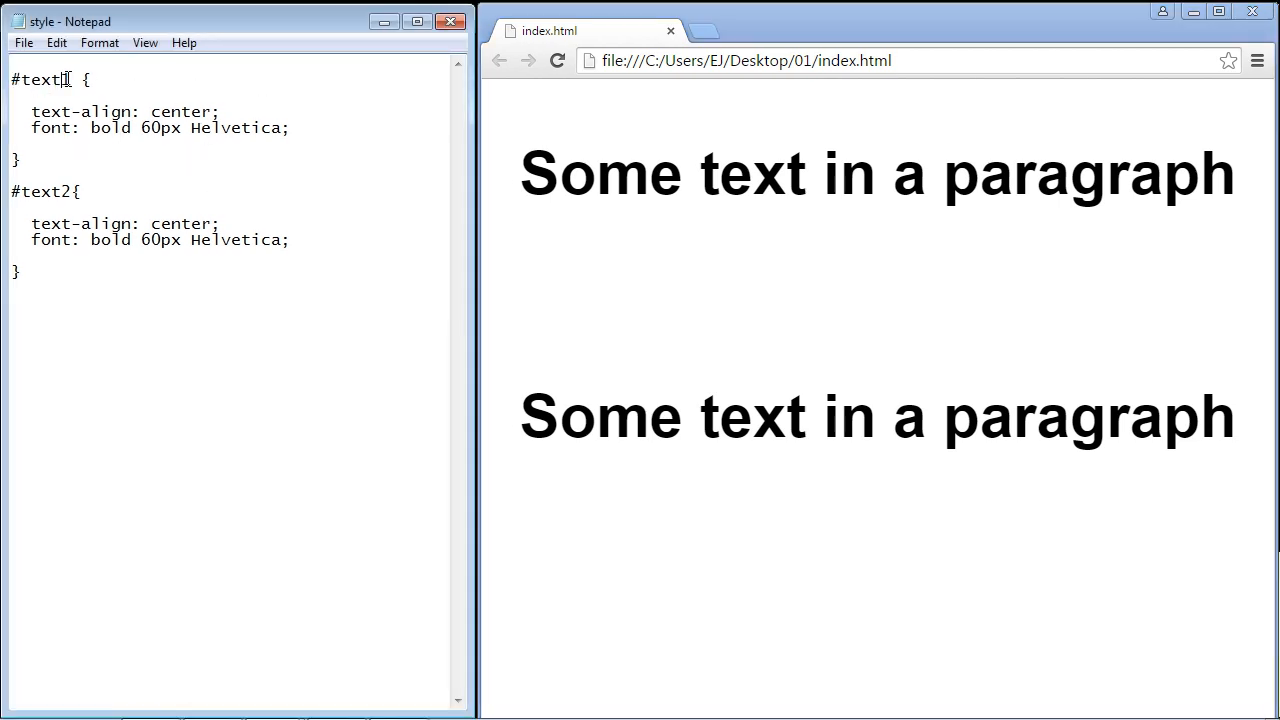
# - Start a text-shadow declaration on a new line under the #text1 font line
pyautogui.doubleClick(40, 79)
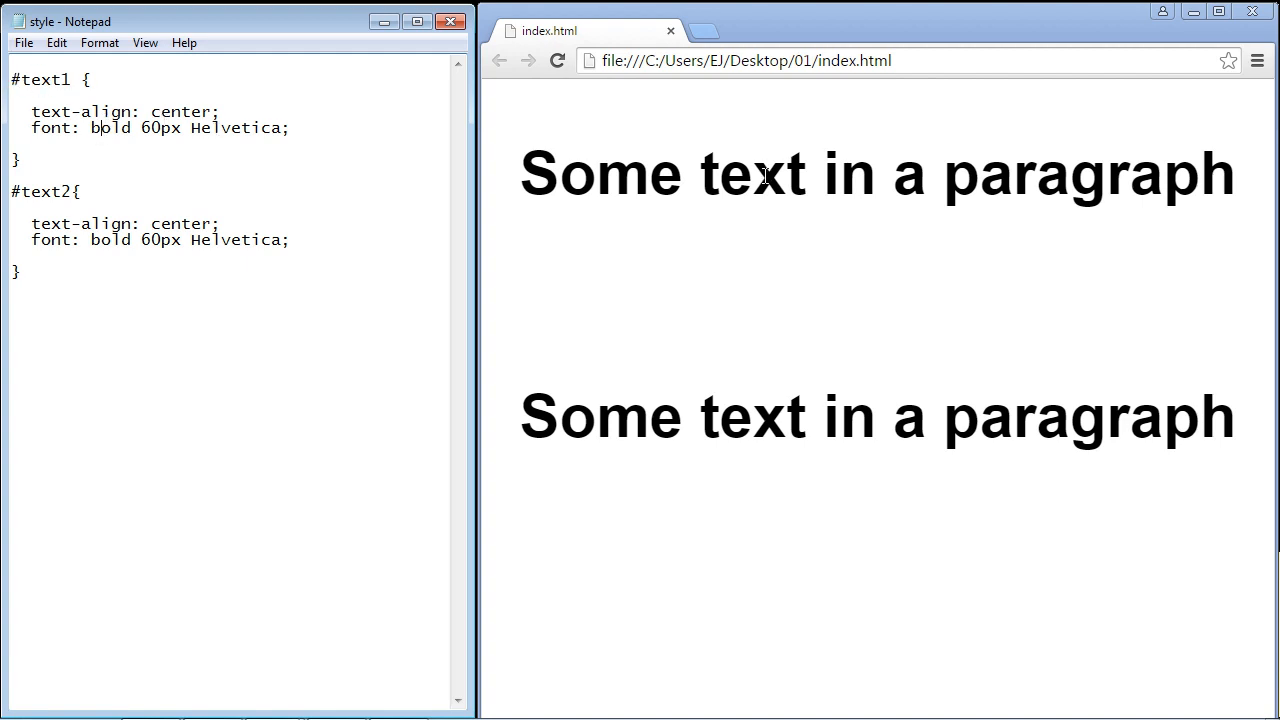
pyautogui.doubleClick(160, 128)
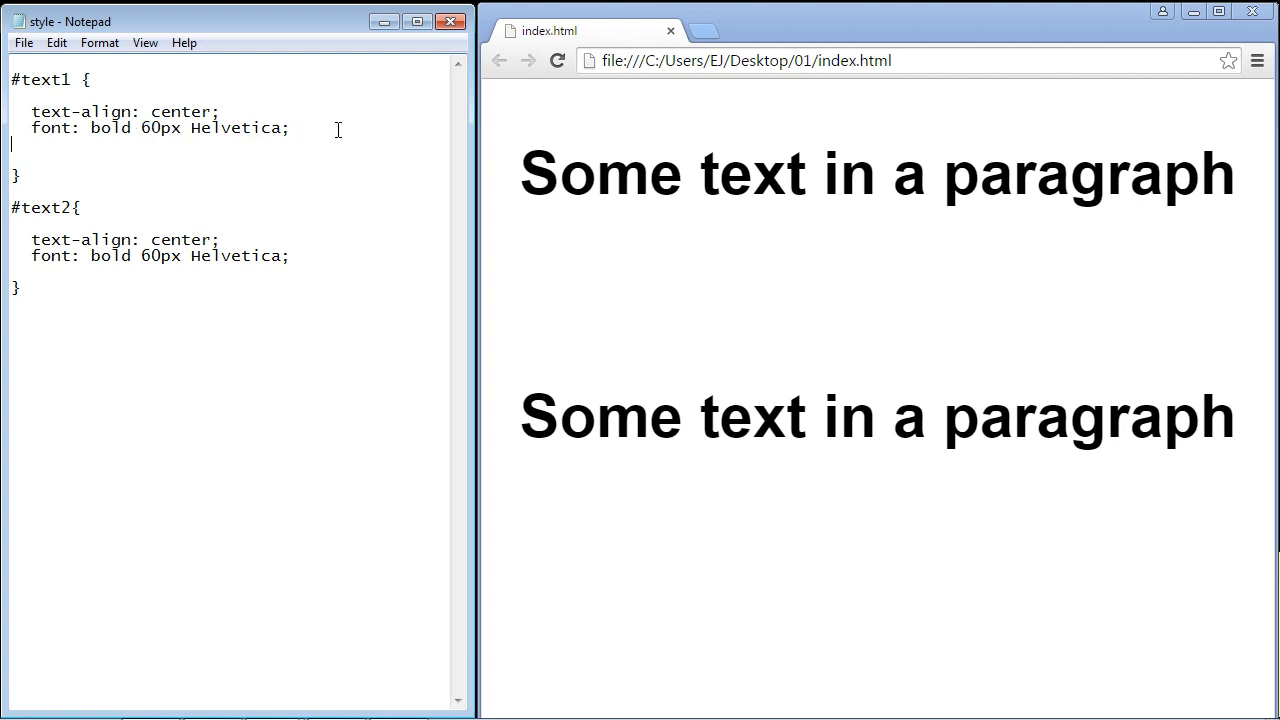
pyautogui.write('text-')
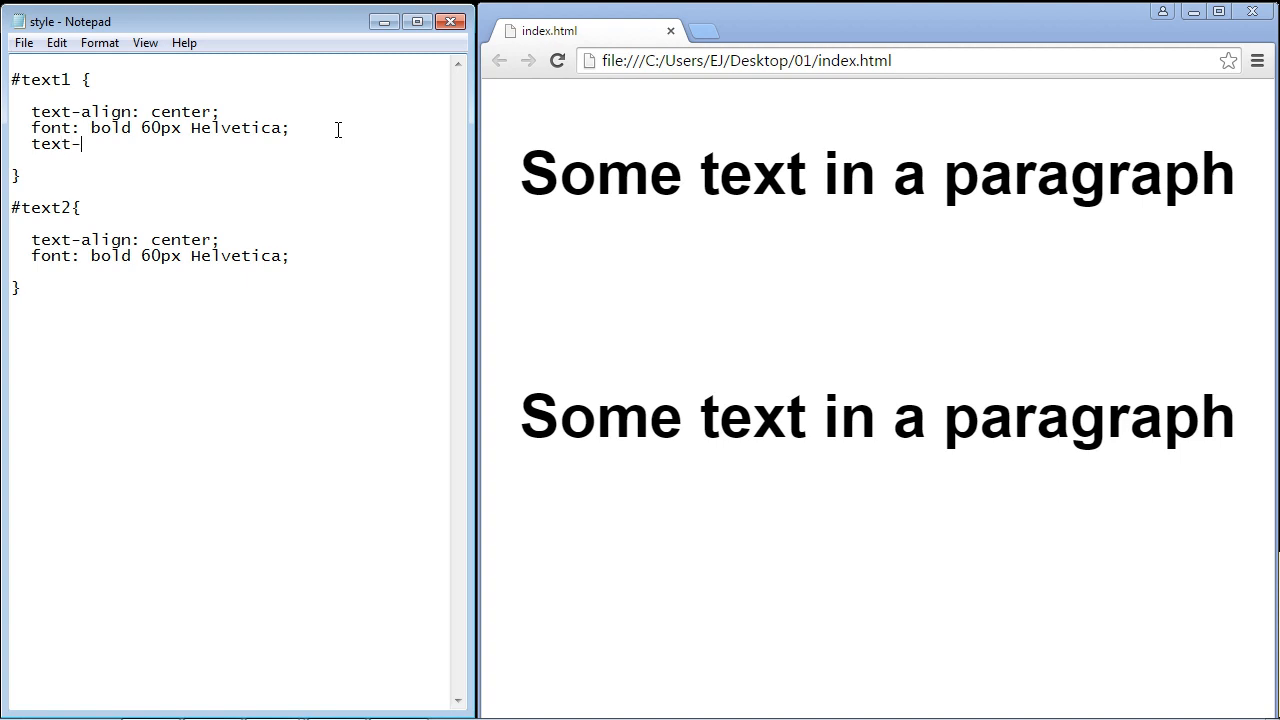
pyautogui.write('shadow')
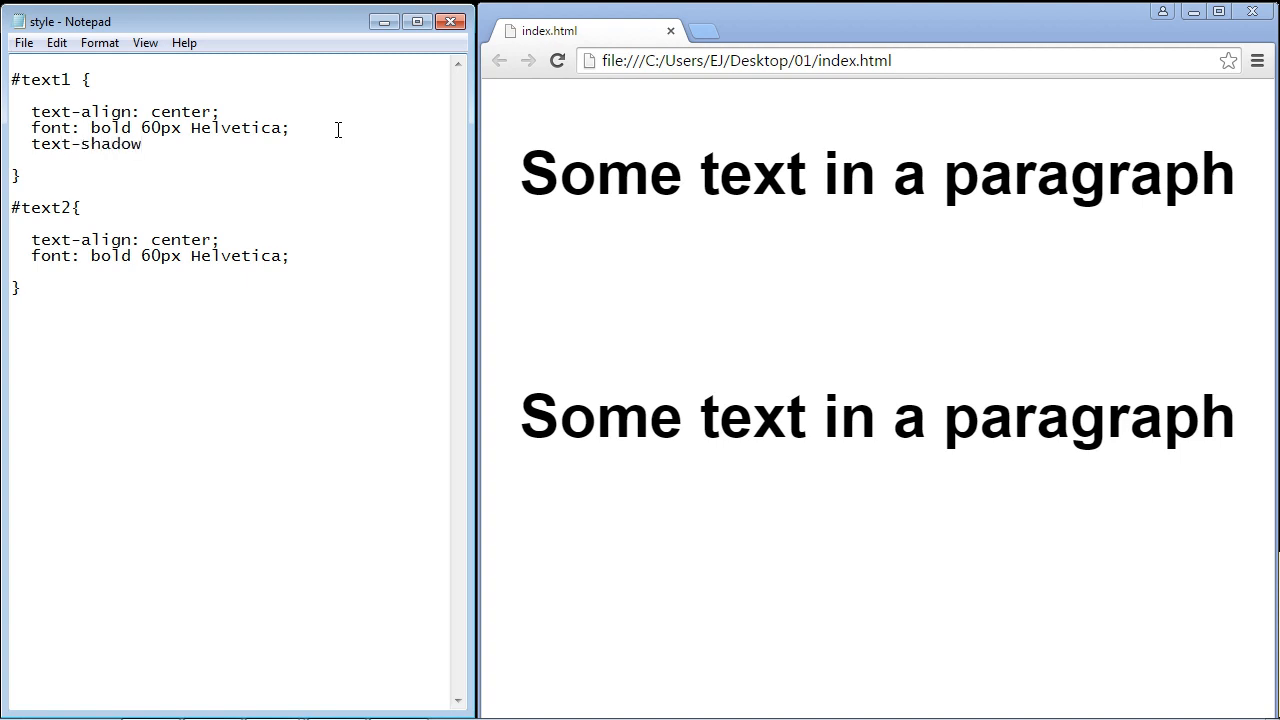
pyautogui.write(':')
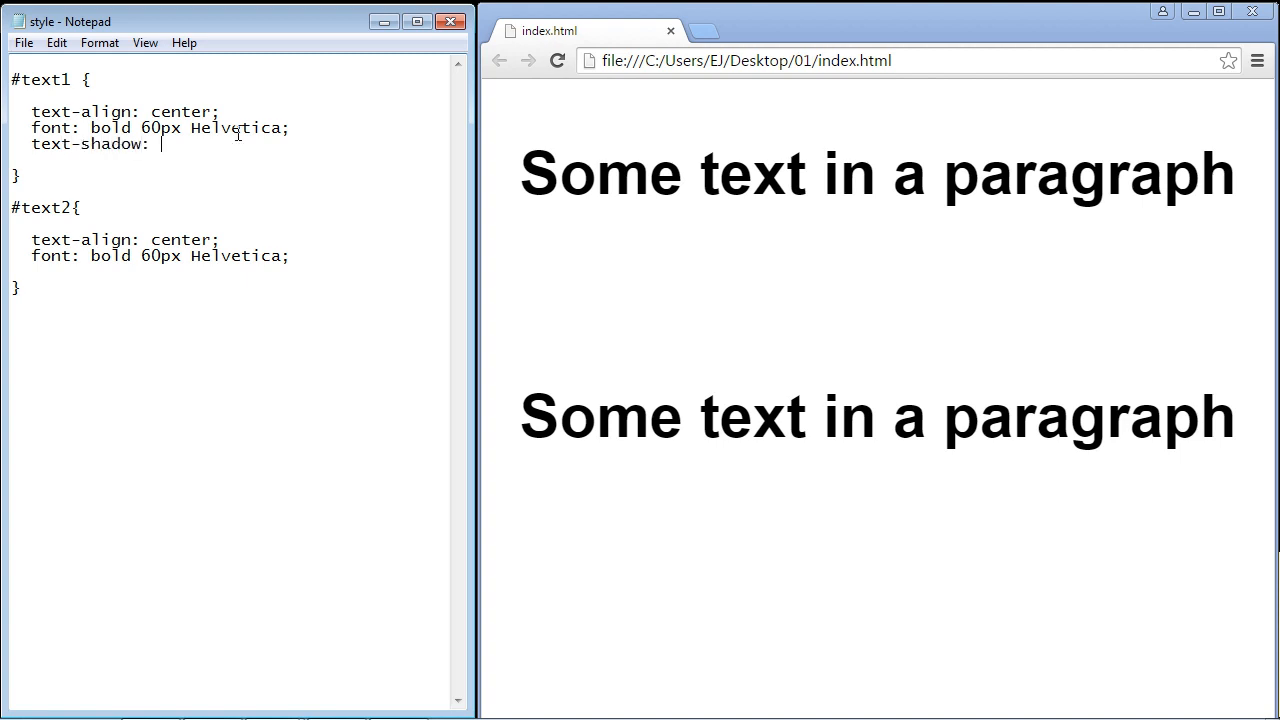
pyautogui.write('3')
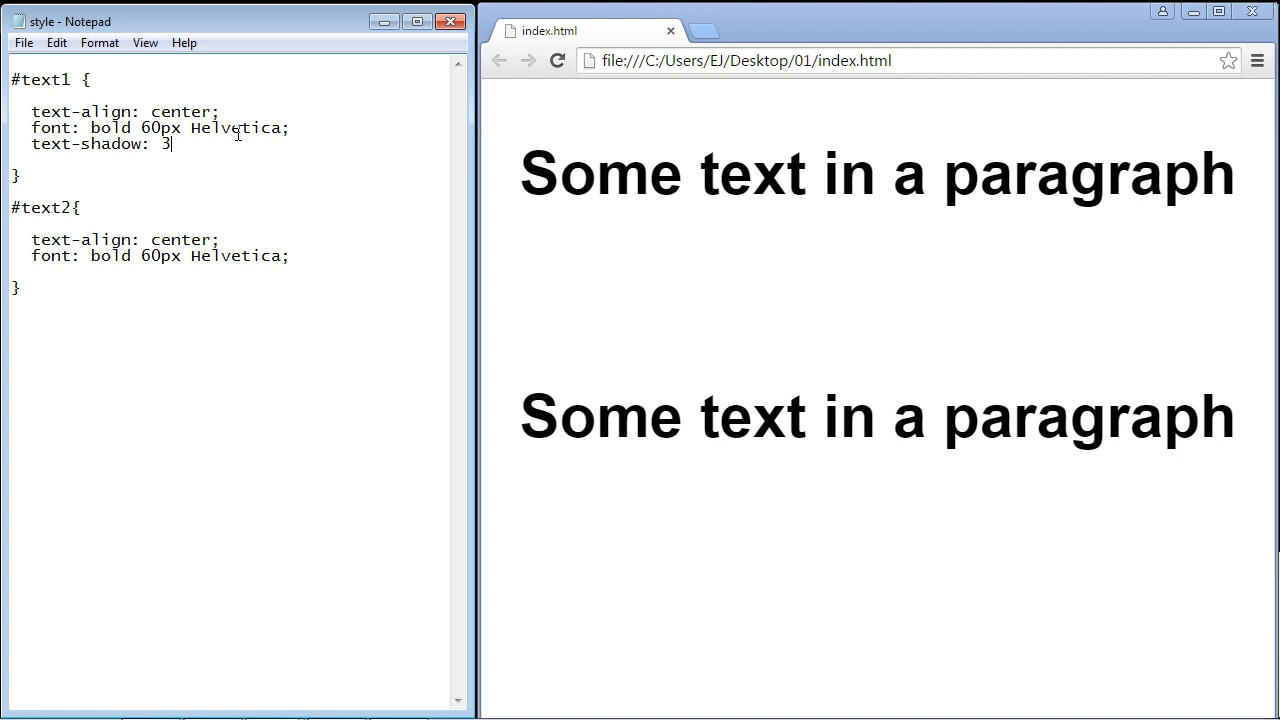
pyautogui.write('px')
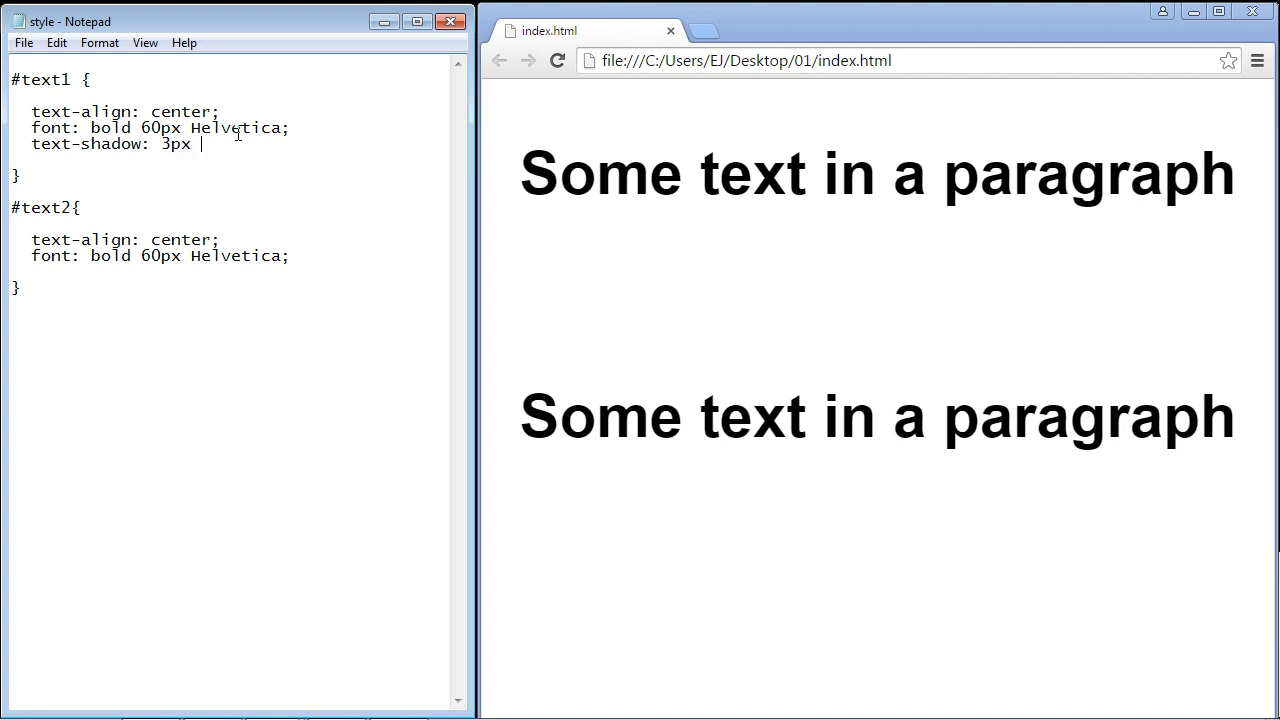
# - Complete the declaration as 'text-shadow: 3px 3px orange;' and select the orange value
pyautogui.write('3px')
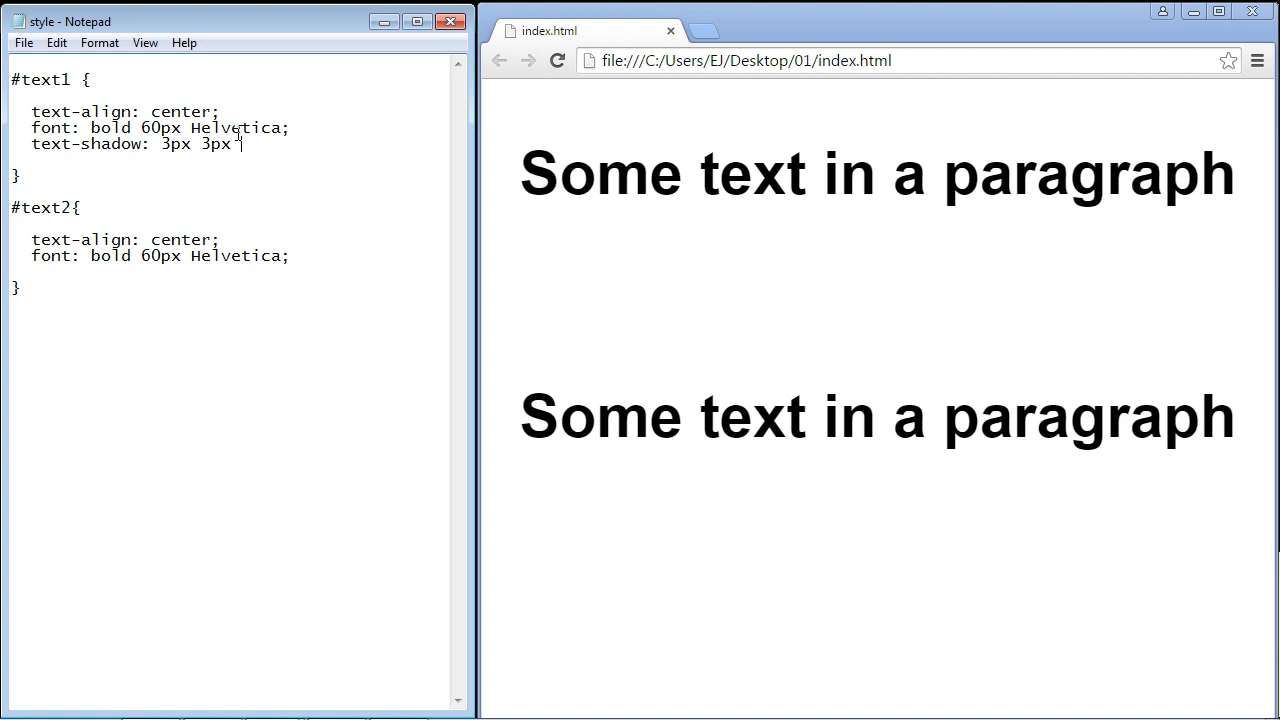
pyautogui.write('or')
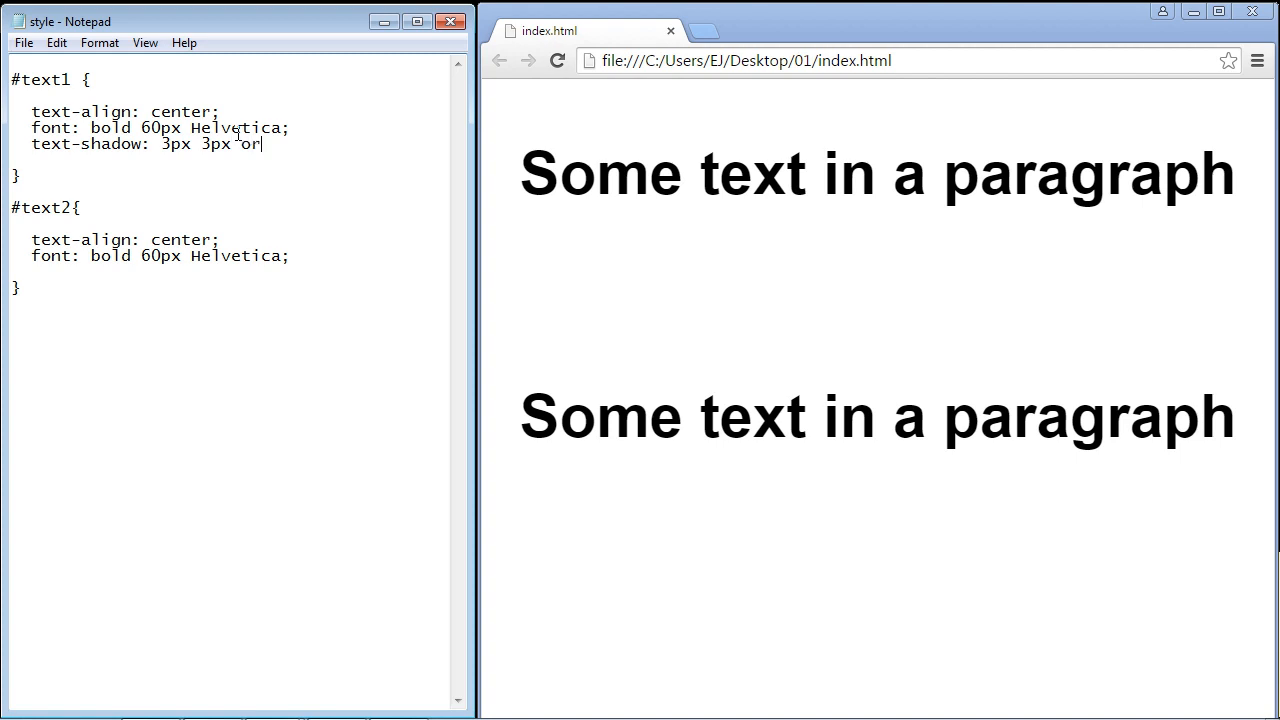
pyautogui.write('ange')
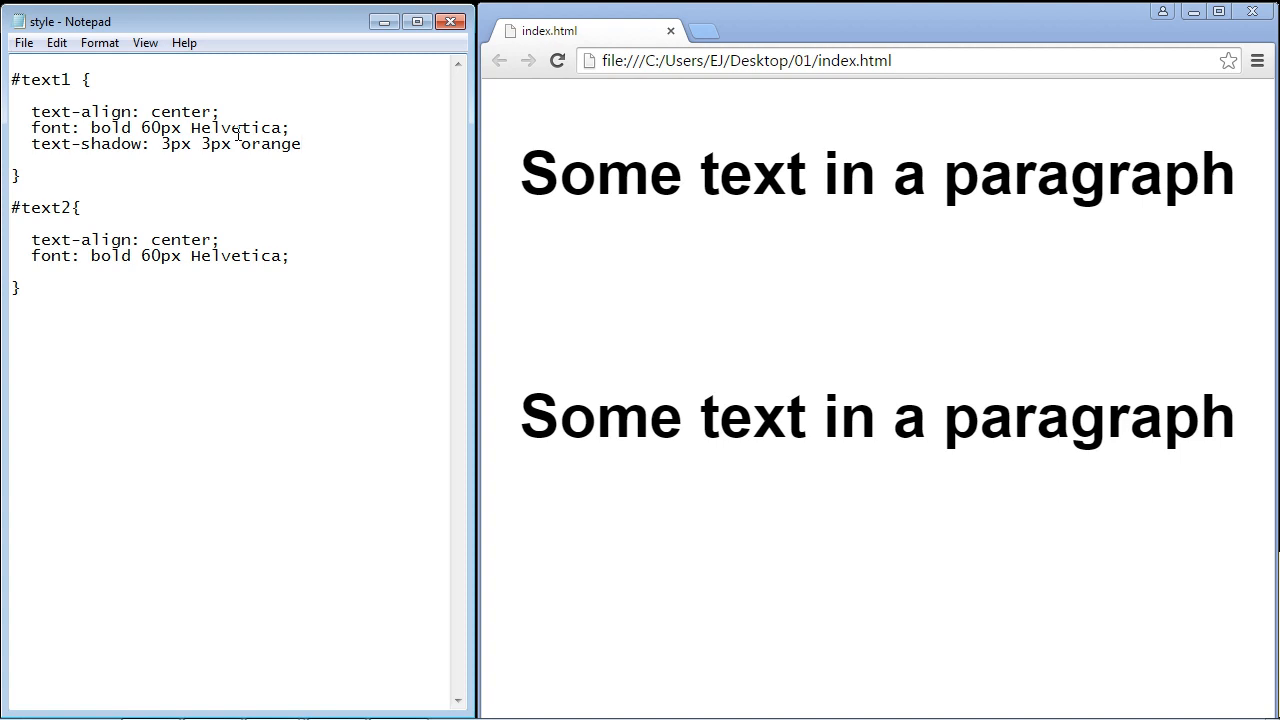
pyautogui.write(';')
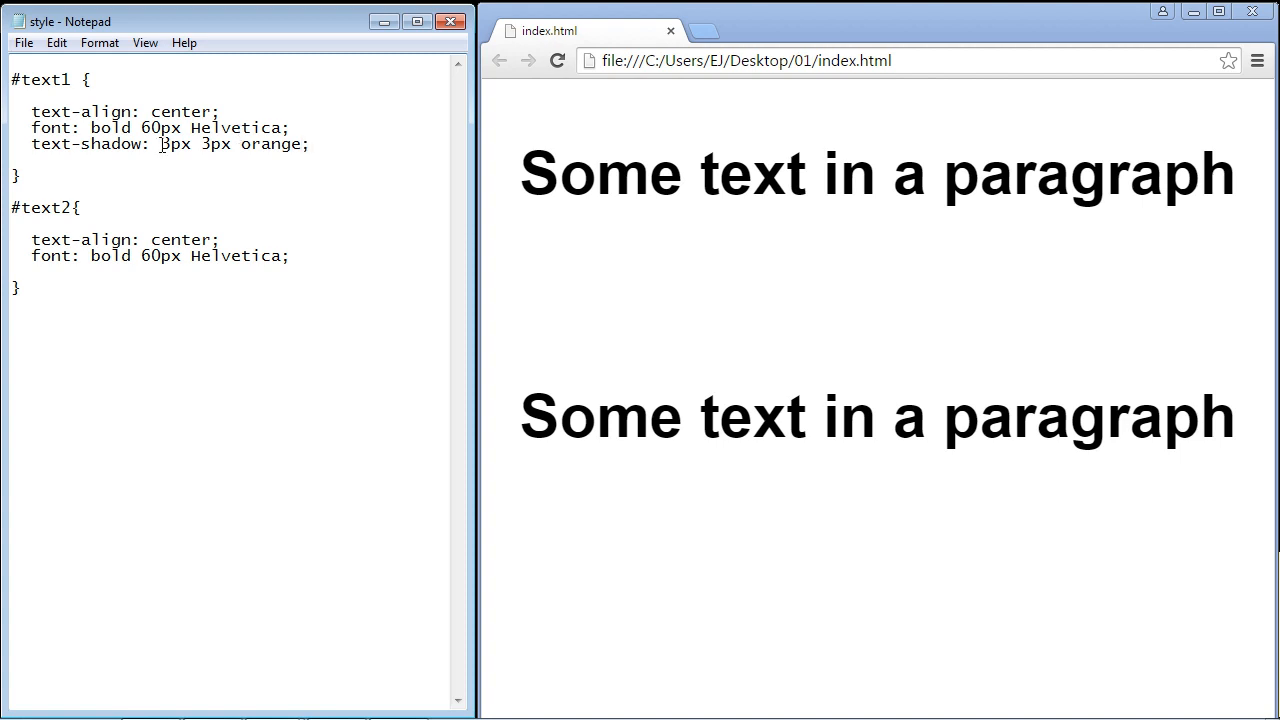
pyautogui.doubleClick(171, 144)
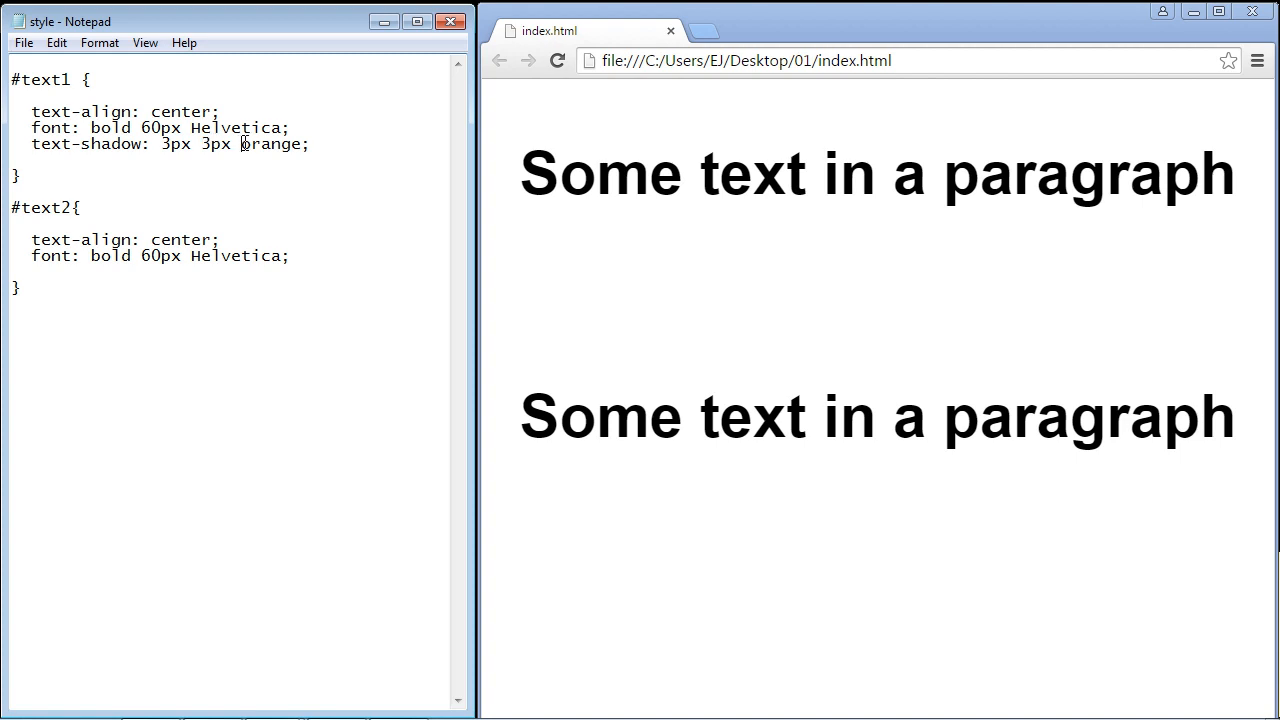
pyautogui.doubleClick(269, 143)
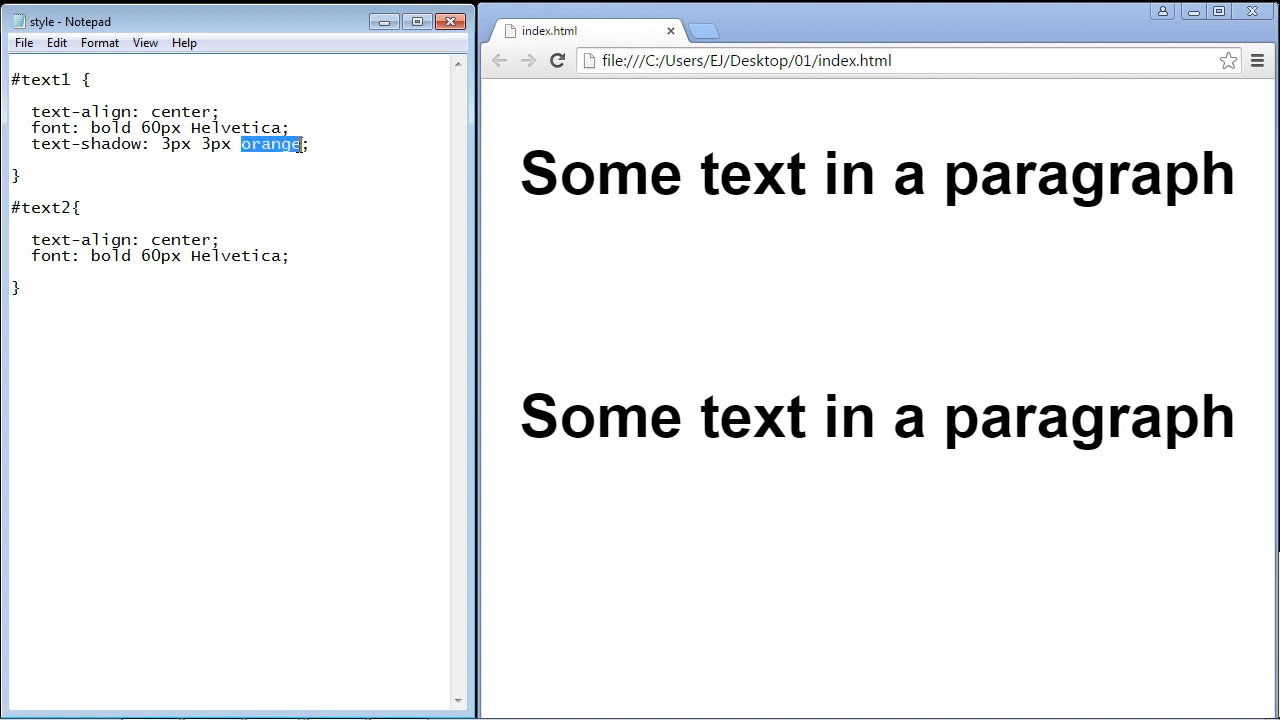
pyautogui.click(23, 42)
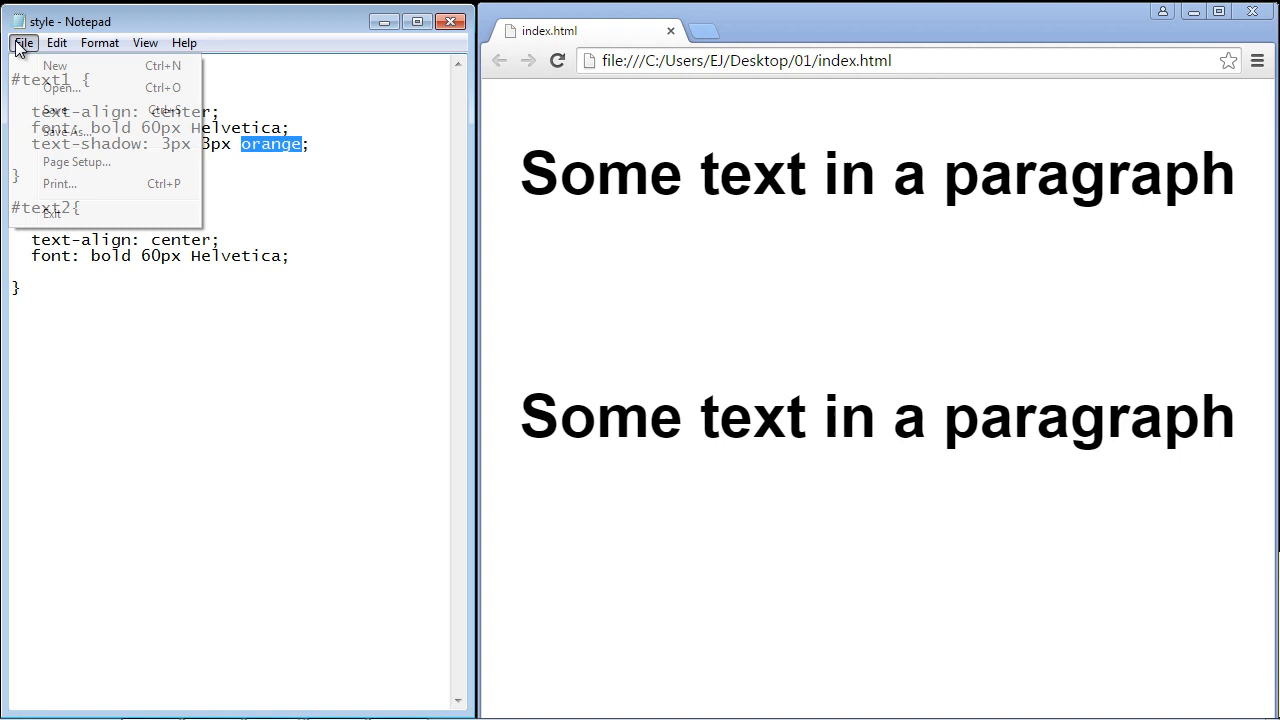
# - Give the orange shadow a 20px blur (3px 3px 20px orange) and save style.css
pyautogui.click(557, 61)
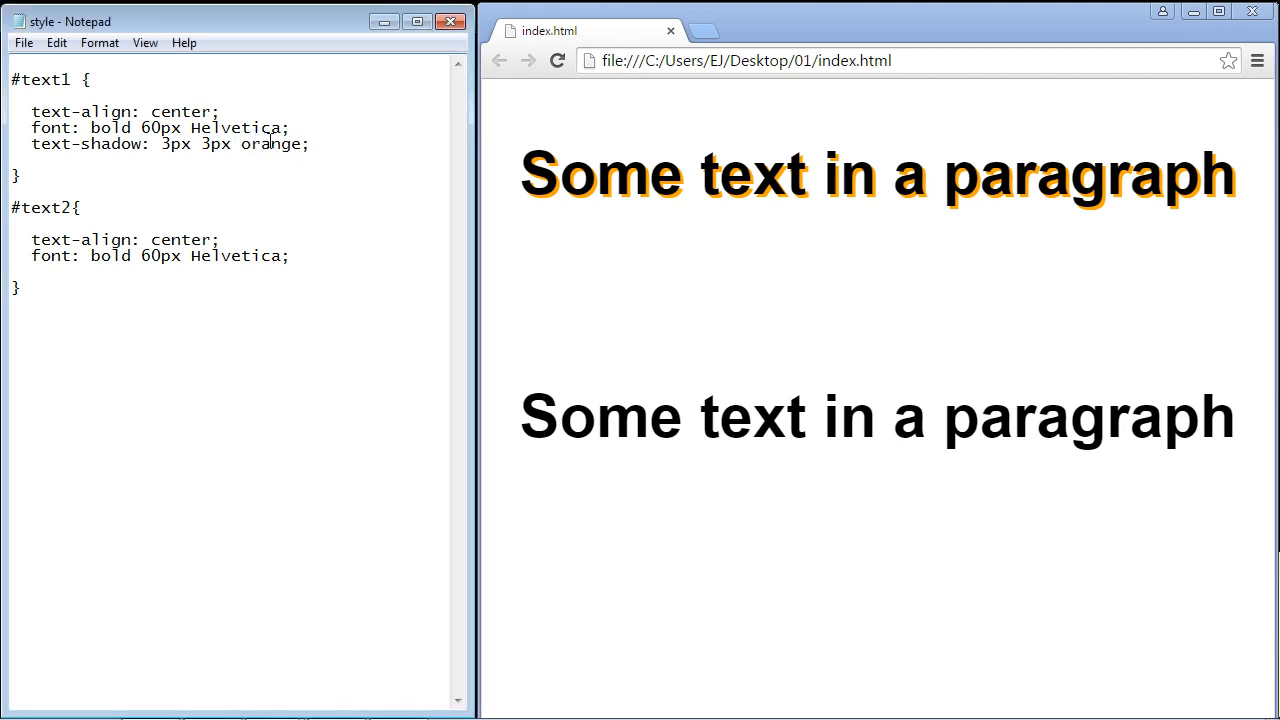
pyautogui.write('5px')
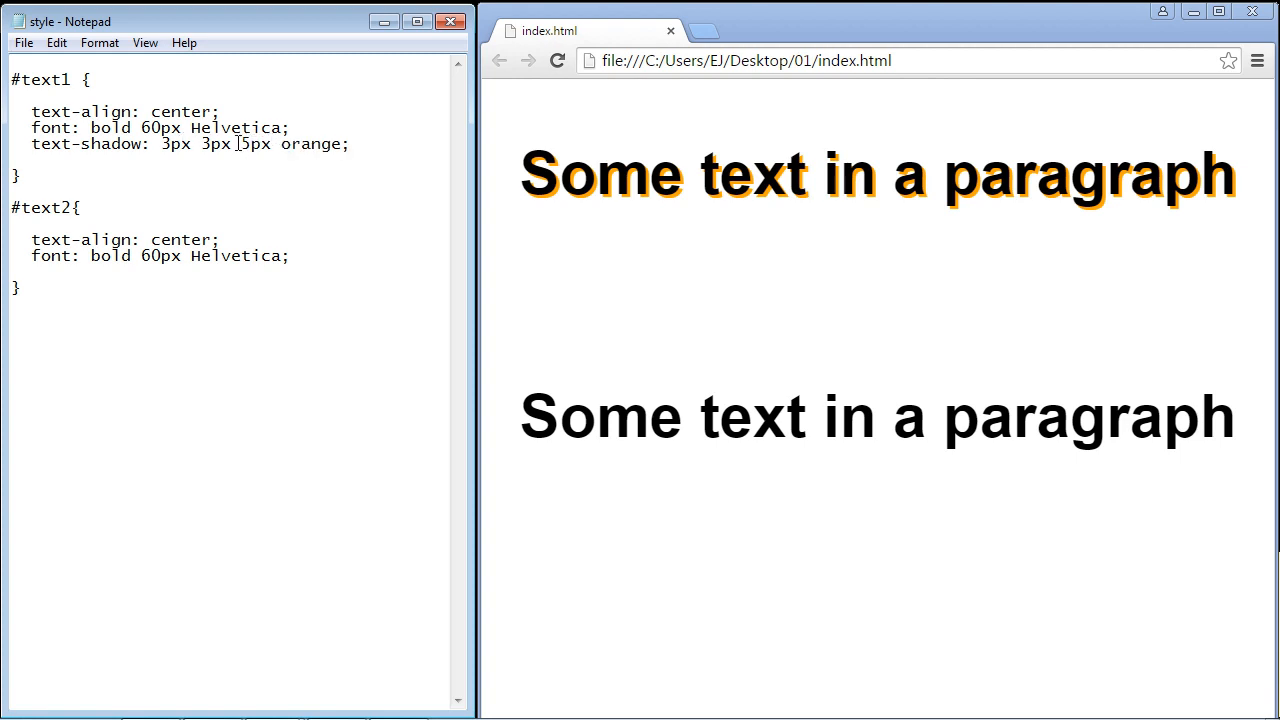
pyautogui.doubleClick(254, 144)
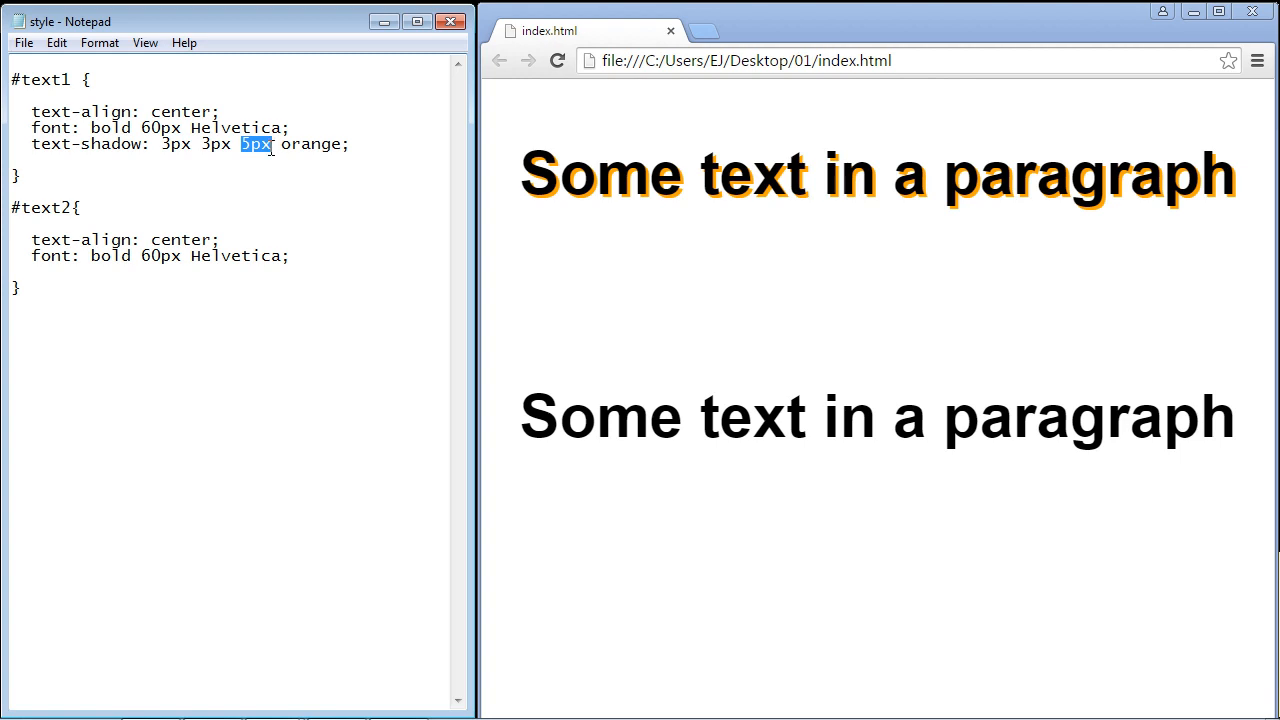
pyautogui.click(23, 42)
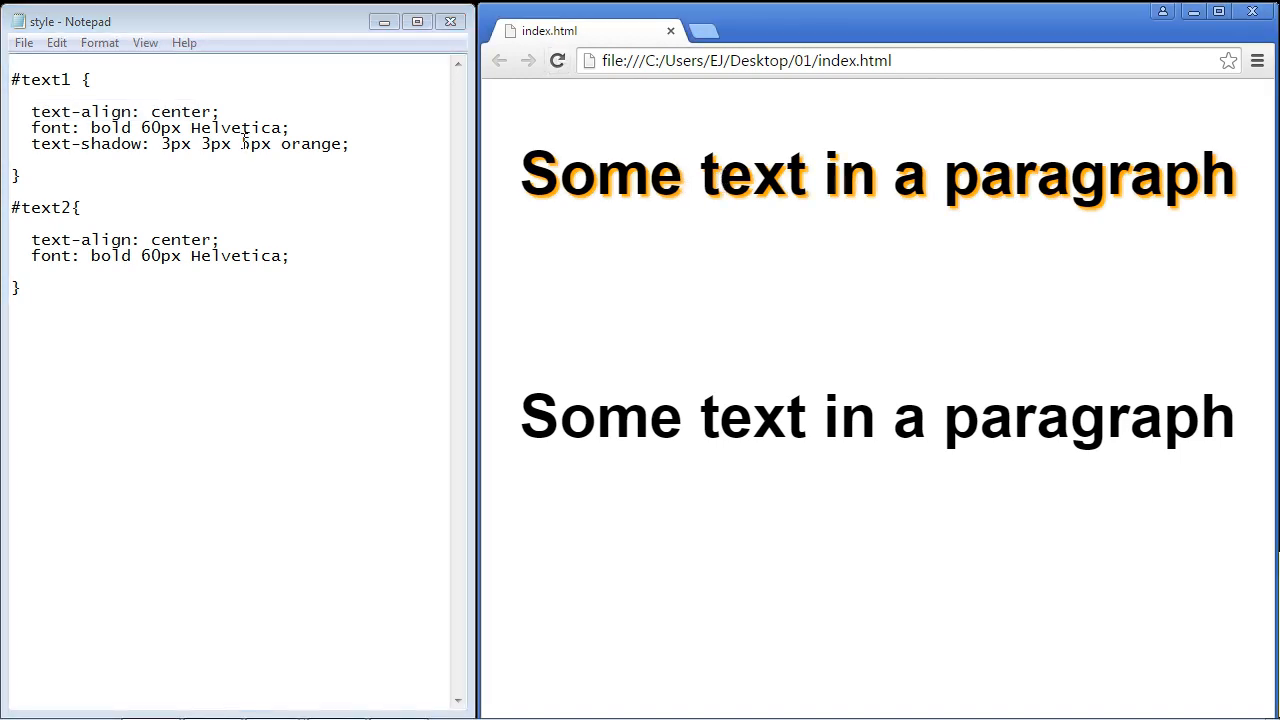
pyautogui.doubleClick(247, 144)
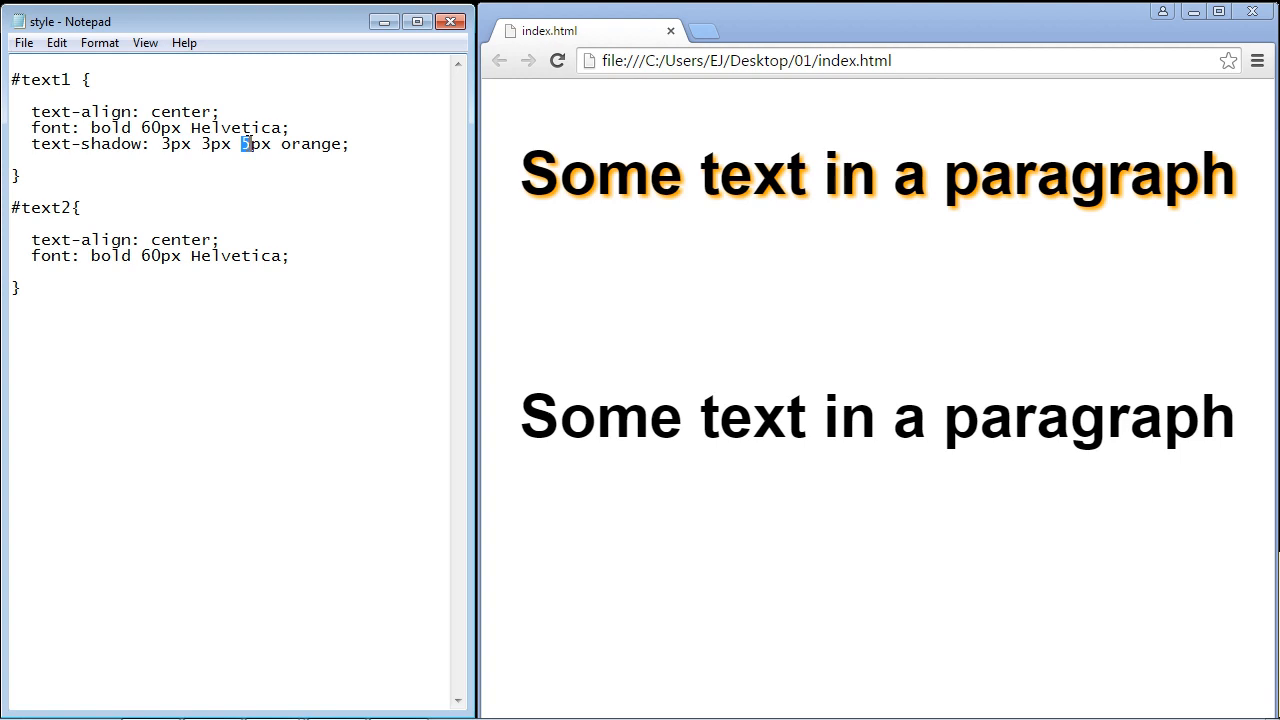
pyautogui.click(22, 42)
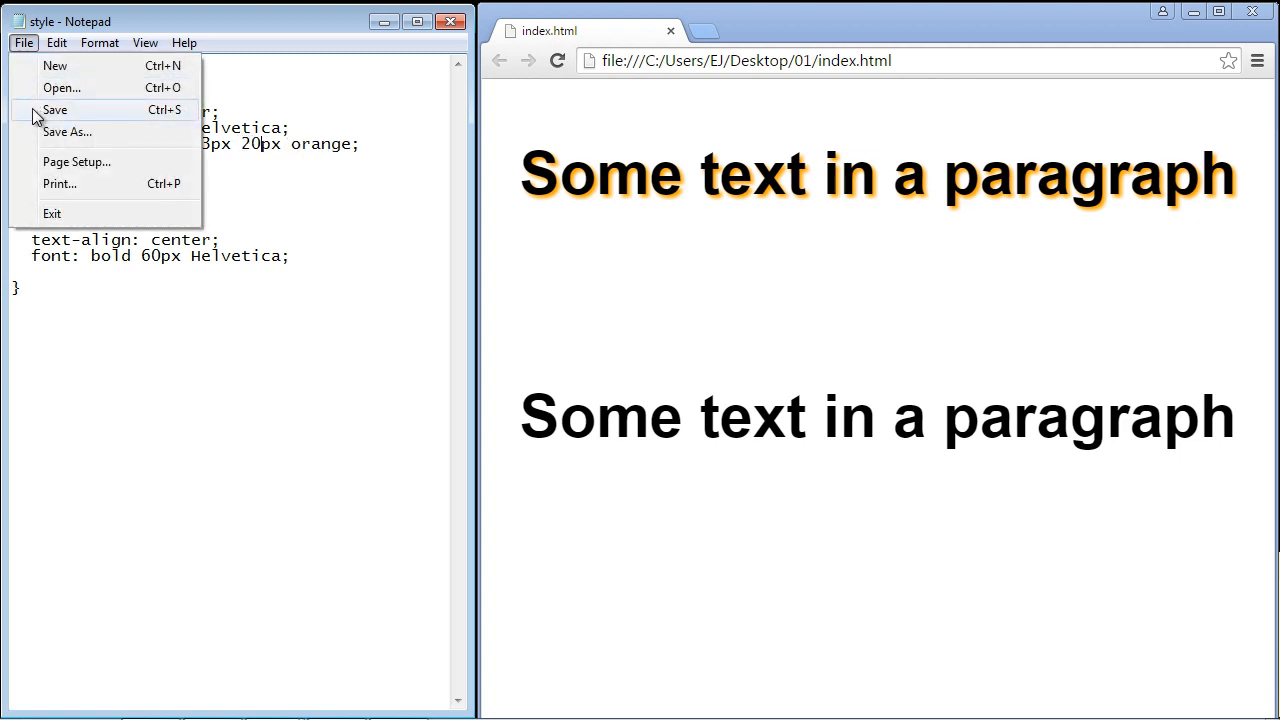
pyautogui.click(54, 110)
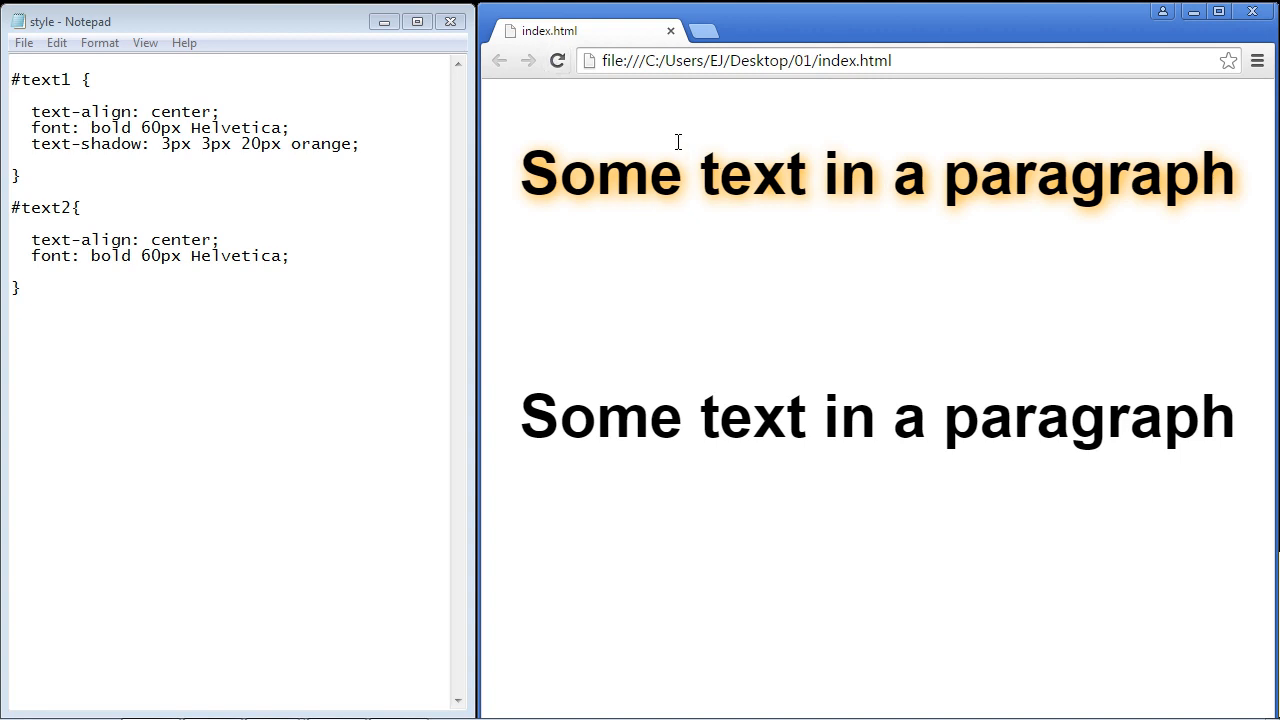
pyautogui.moveTo(853, 194)
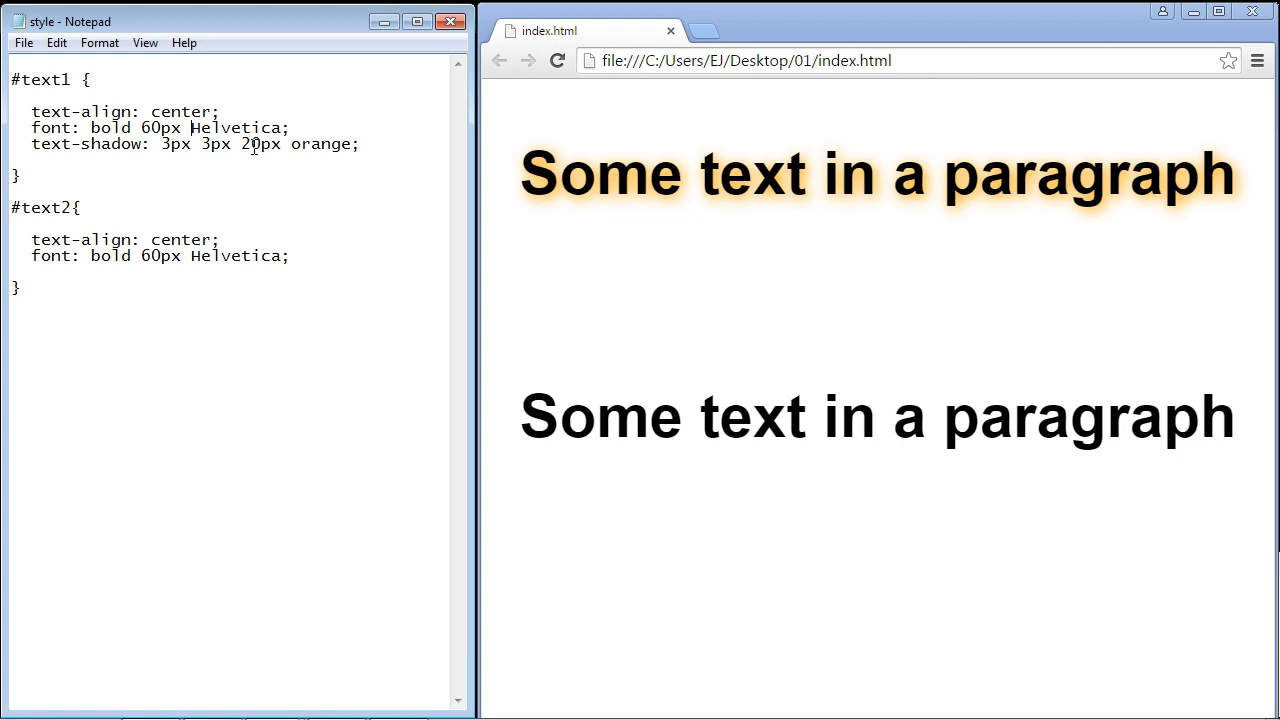
pyautogui.moveTo(253, 145)
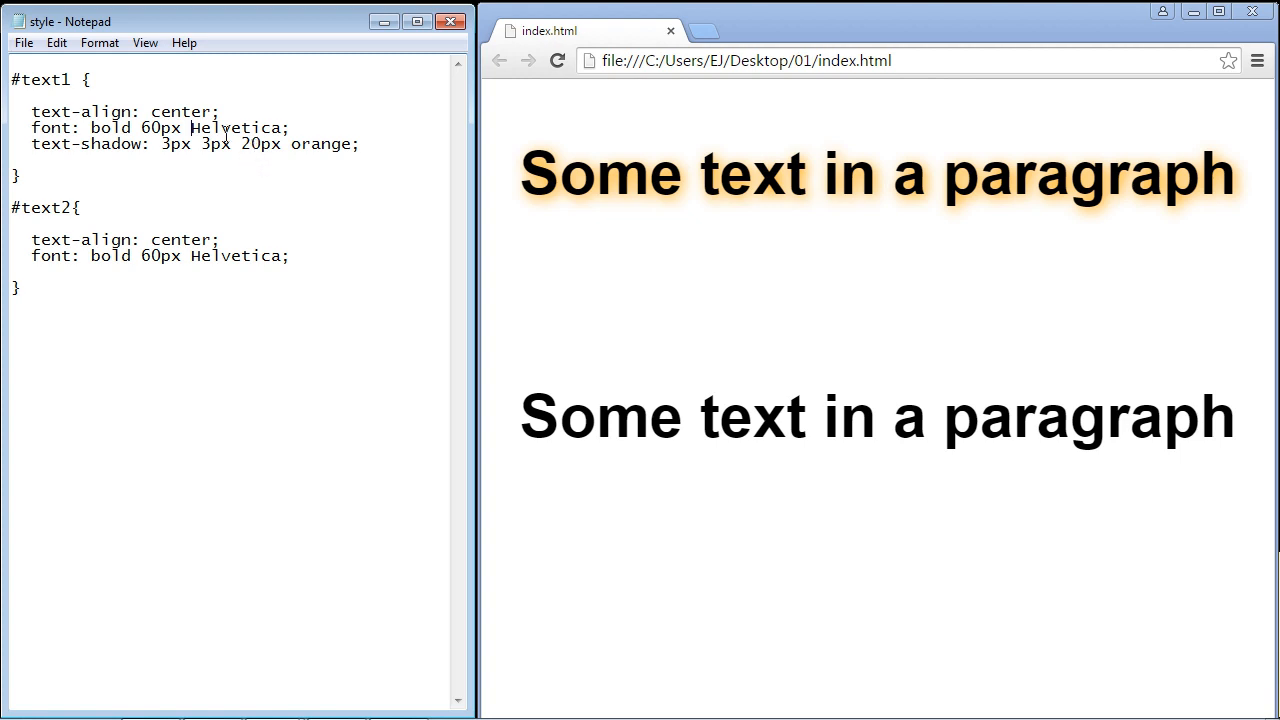
# - Change the orange blur to 5px and add a second shadow, 6px 6px 10px blue
pyautogui.doubleClick(249, 144)
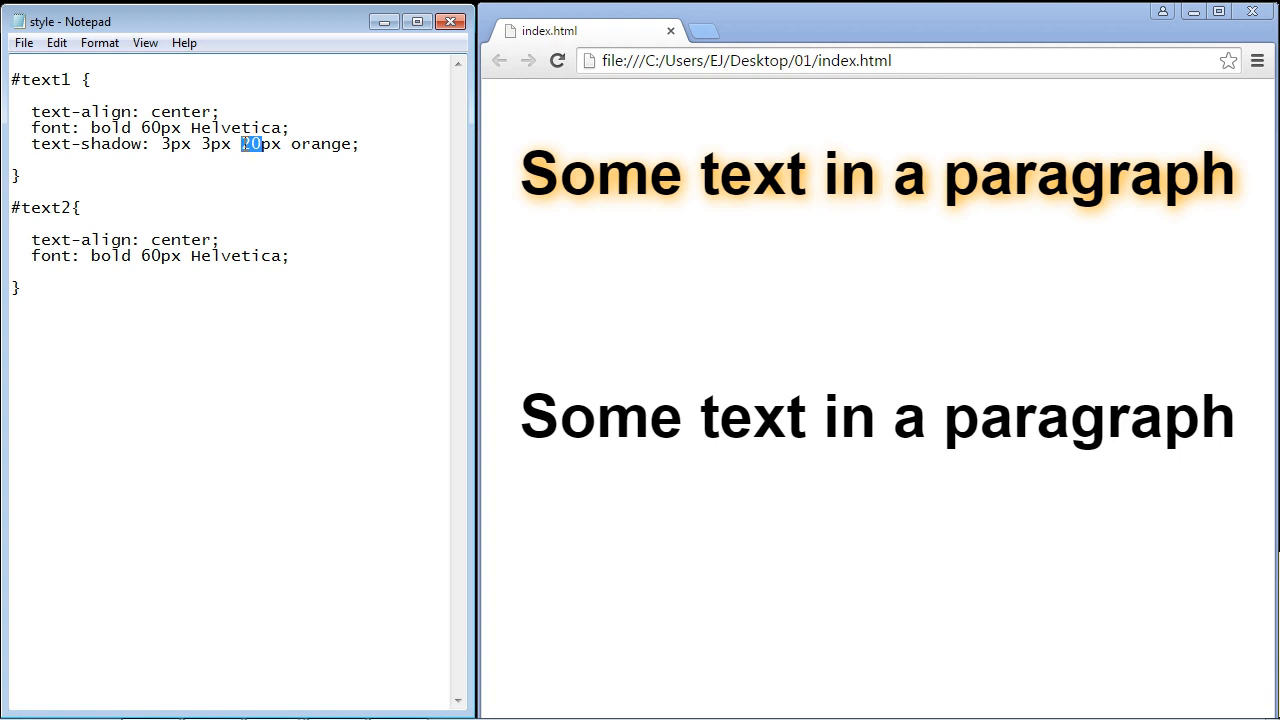
pyautogui.write('5')
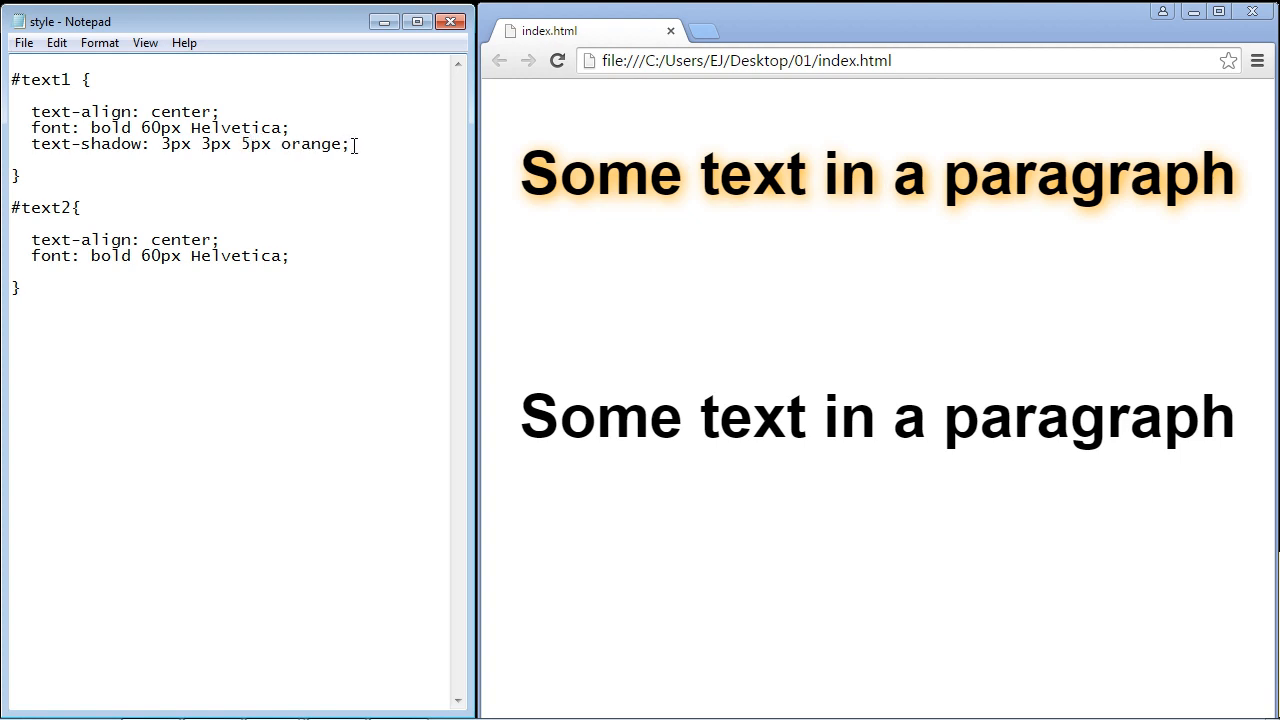
pyautogui.doubleClick(344, 143)
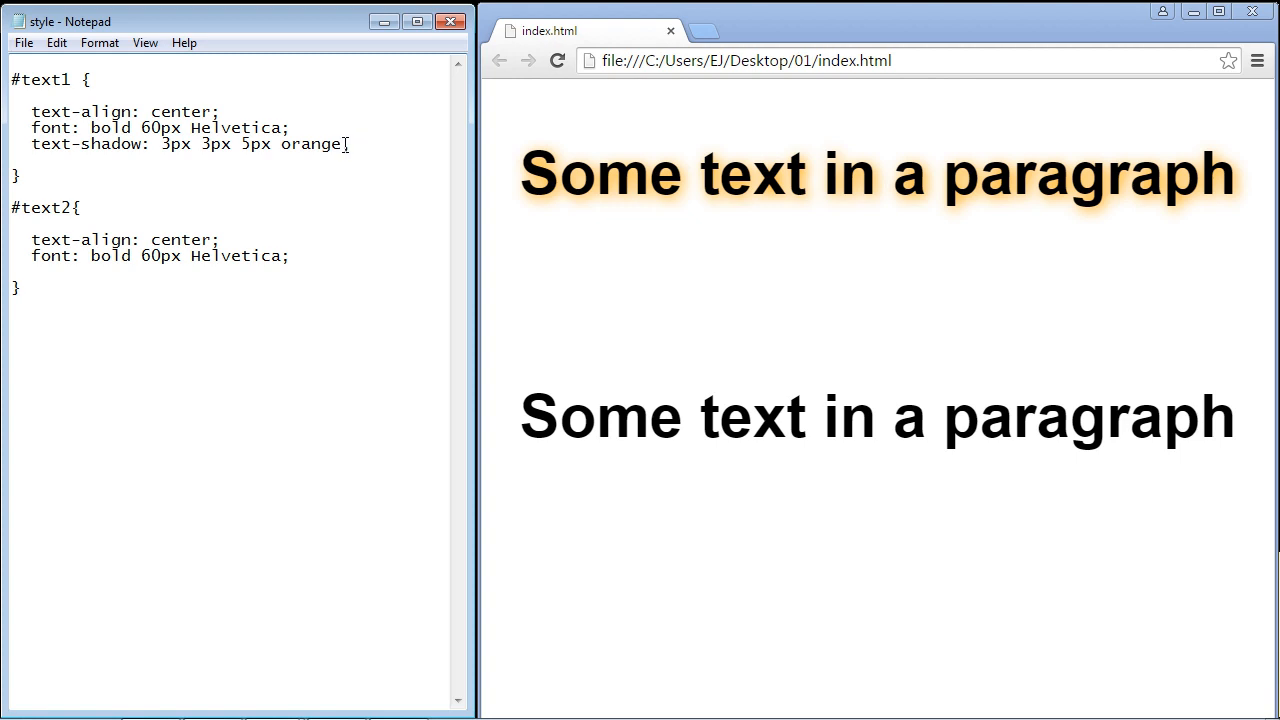
pyautogui.moveTo(160, 143); pyautogui.dragTo(351, 143)
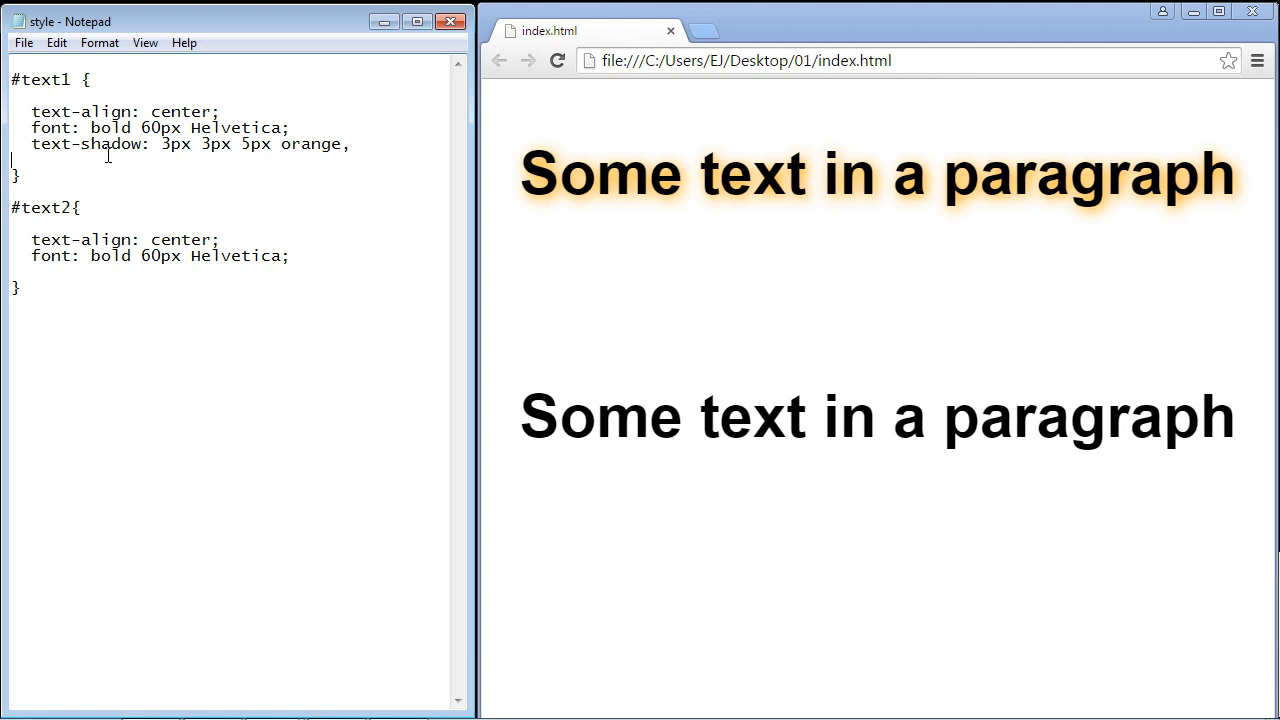
pyautogui.write('3px 3px 5px orange,')
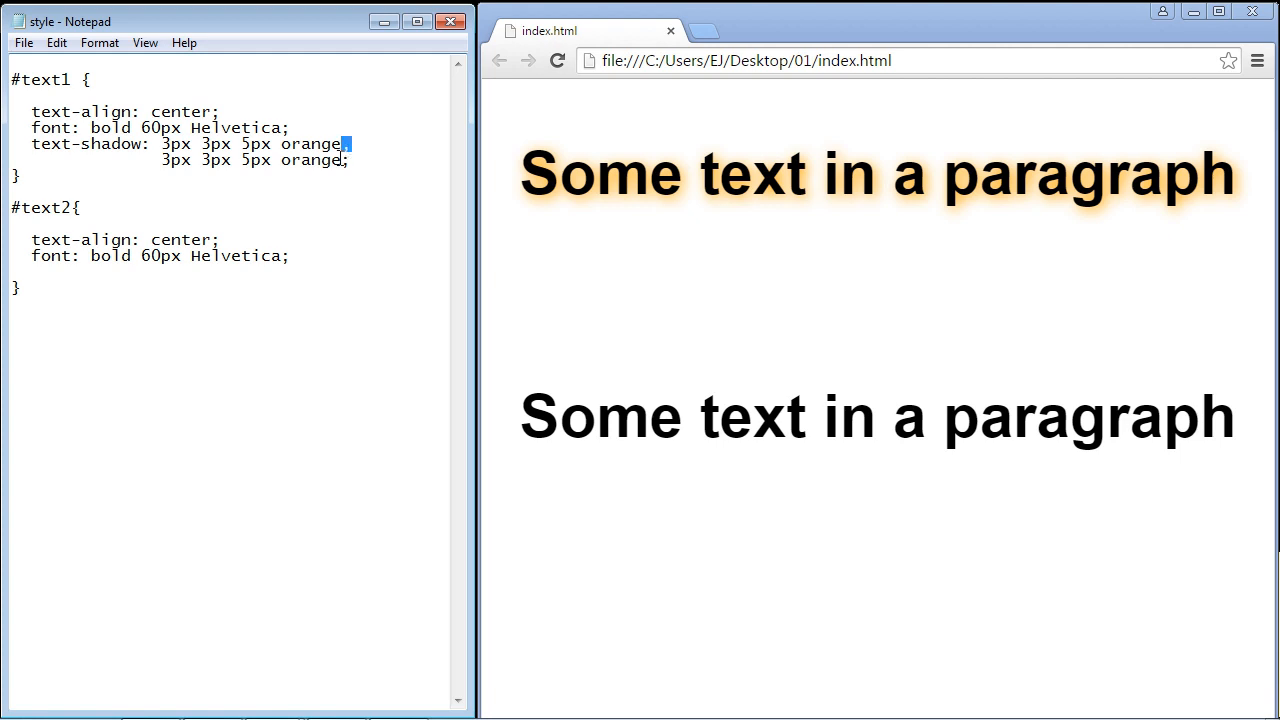
pyautogui.doubleClick(311, 160)
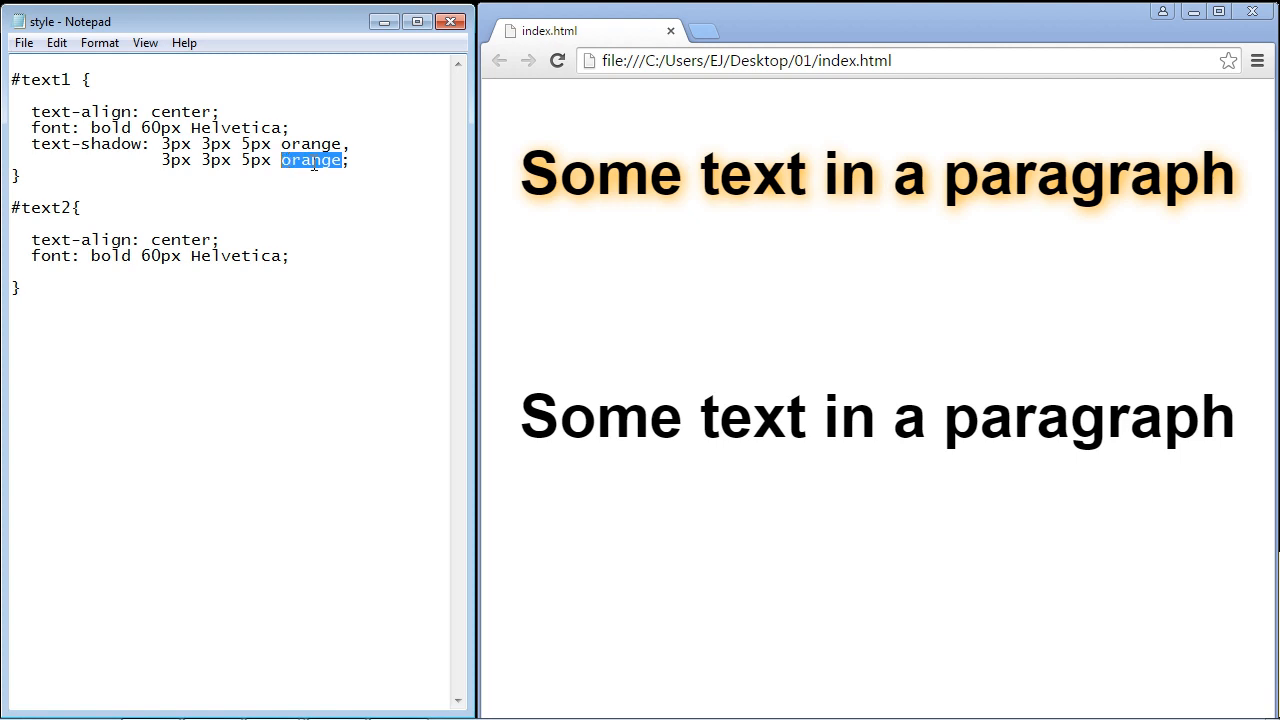
pyautogui.write('blue')
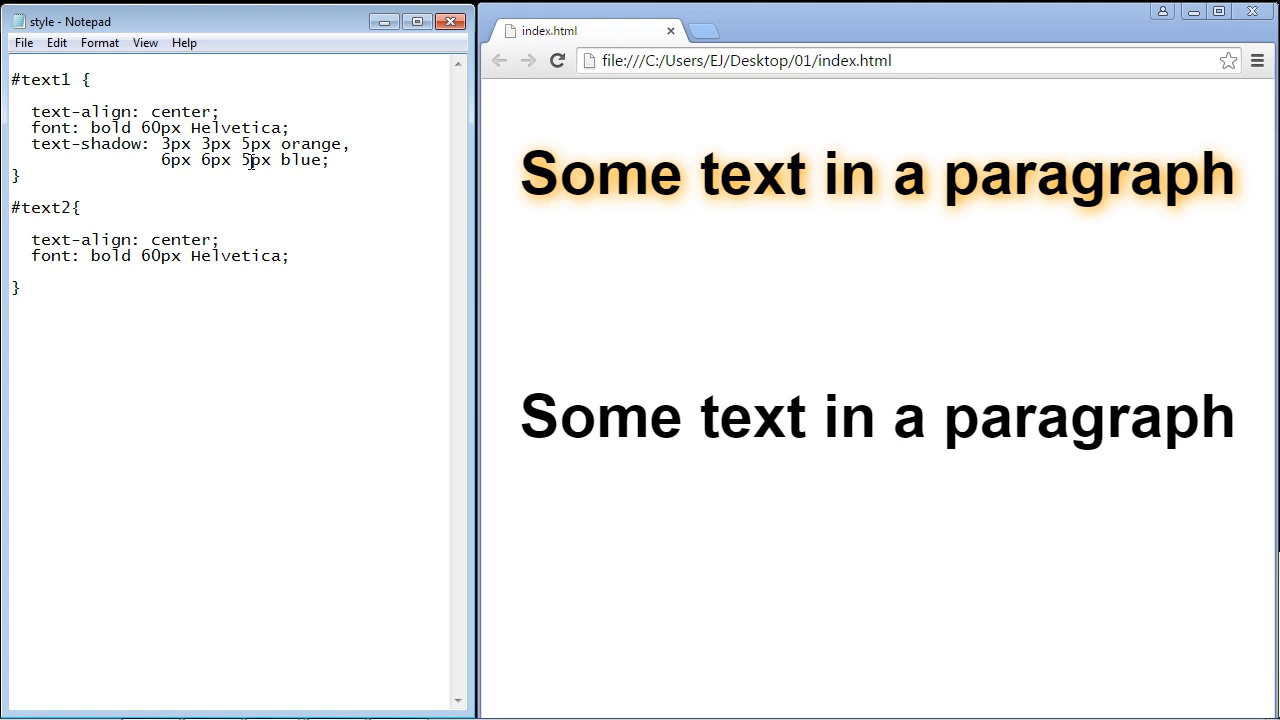
pyautogui.doubleClick(247, 160)
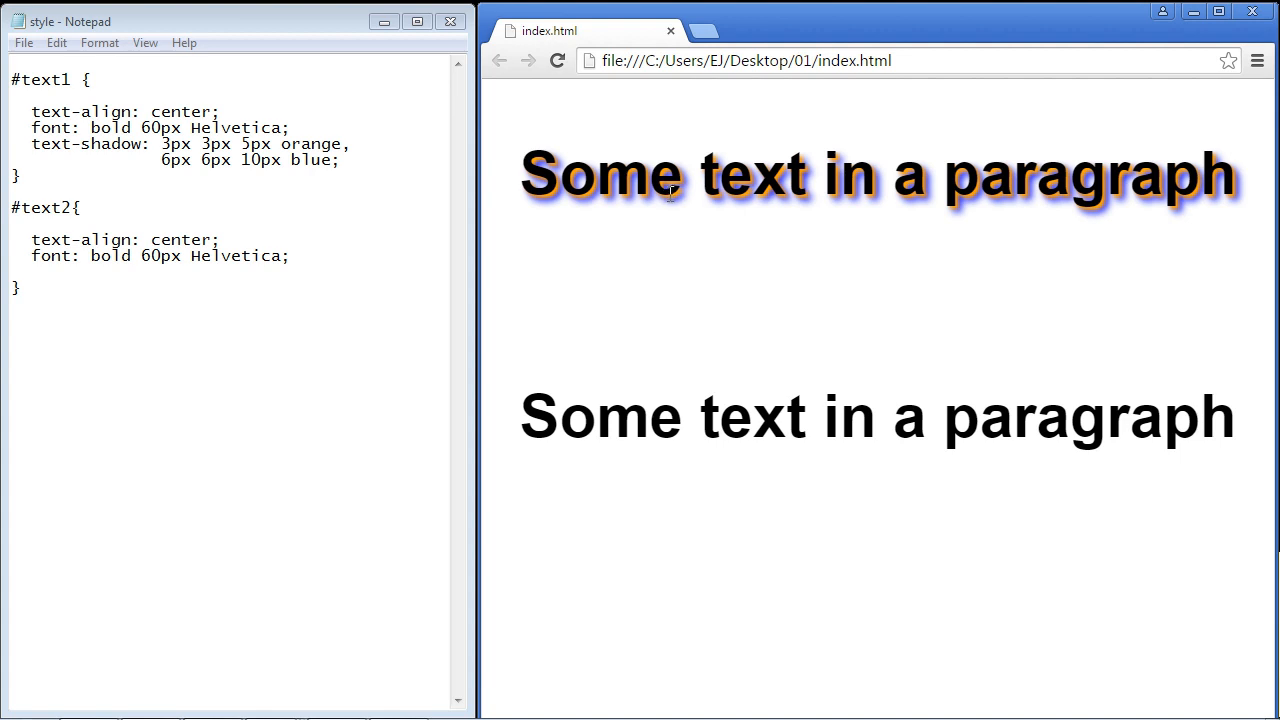
pyautogui.moveTo(538, 394)
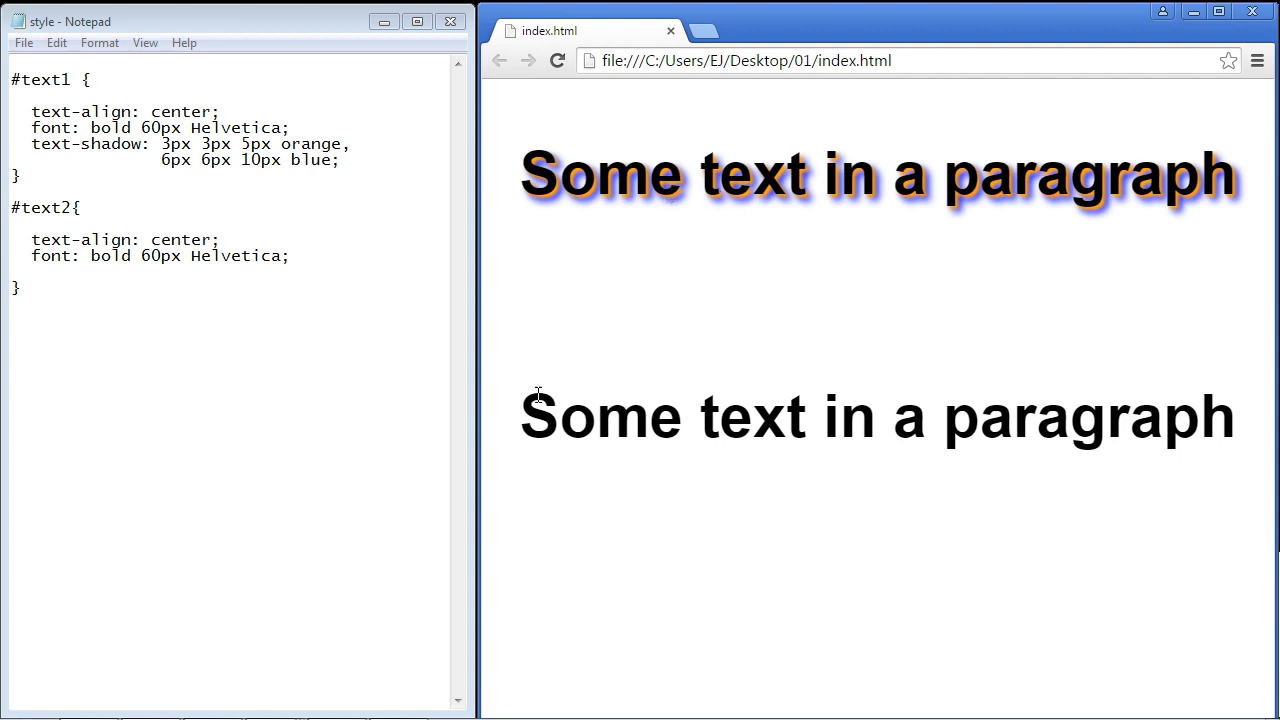
# - Add text-shadow 6px 6px 10px rgba(0, 0, 255, 0.3) to the #text2 rule
pyautogui.moveTo(518, 417); pyautogui.dragTo(1130, 417)
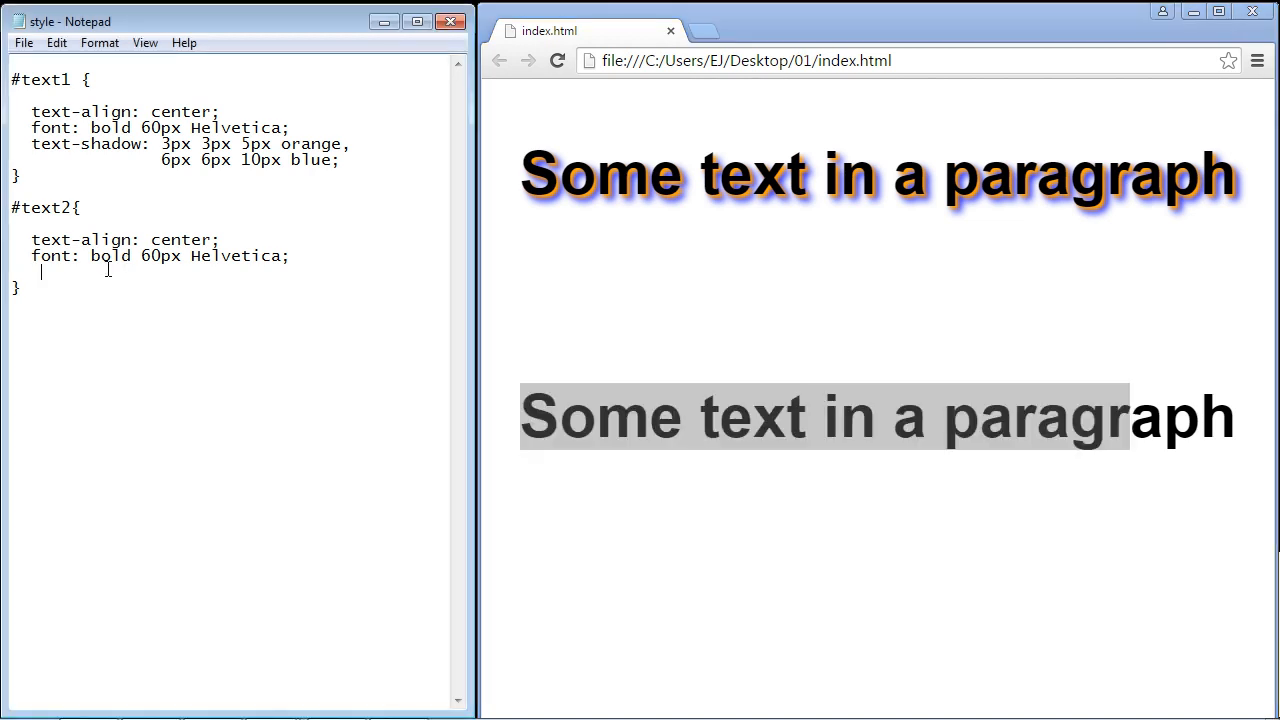
pyautogui.write('text-shadow: 6px 6px 10px rgba(0, 0, 0, );')
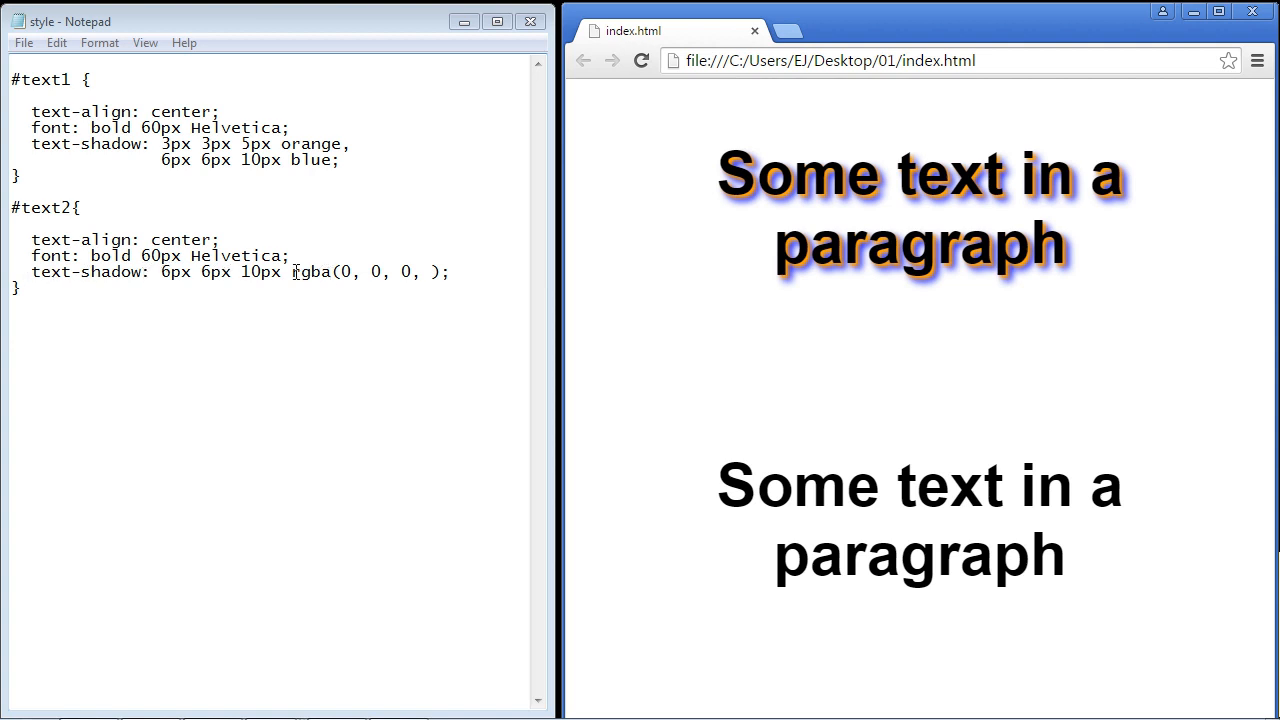
pyautogui.doubleClick(310, 271)
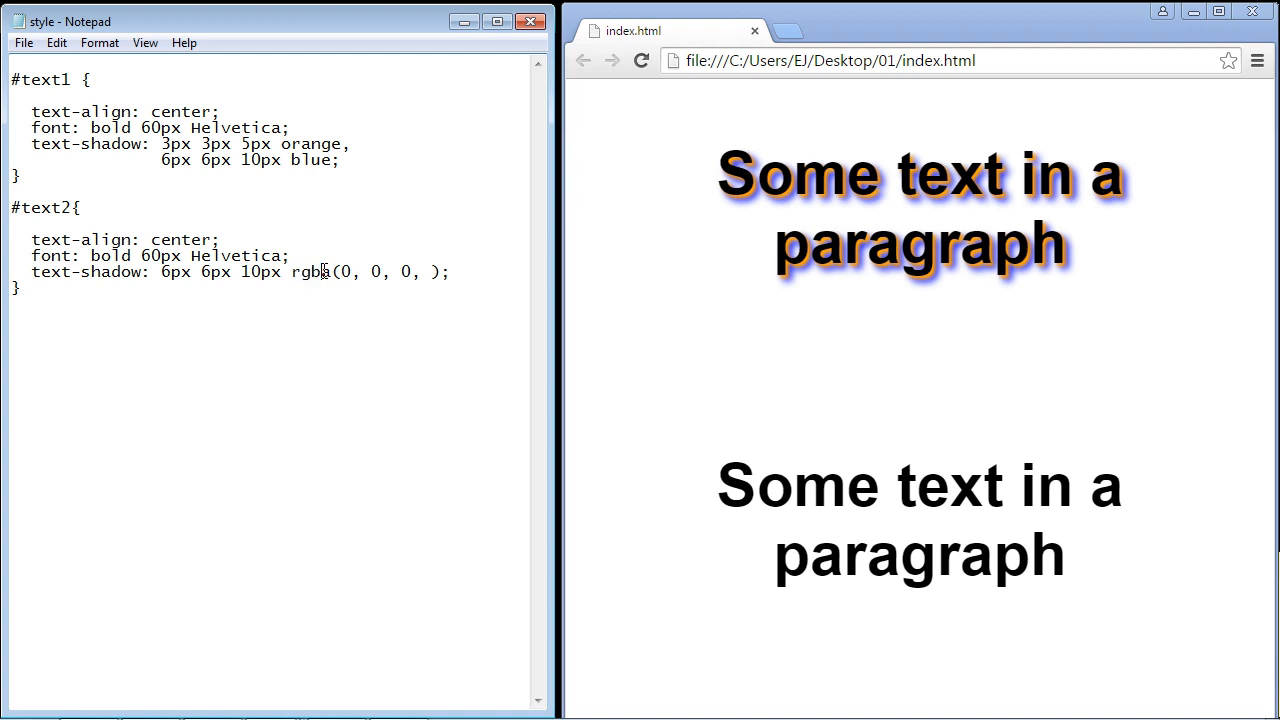
pyautogui.doubleClick(324, 271)
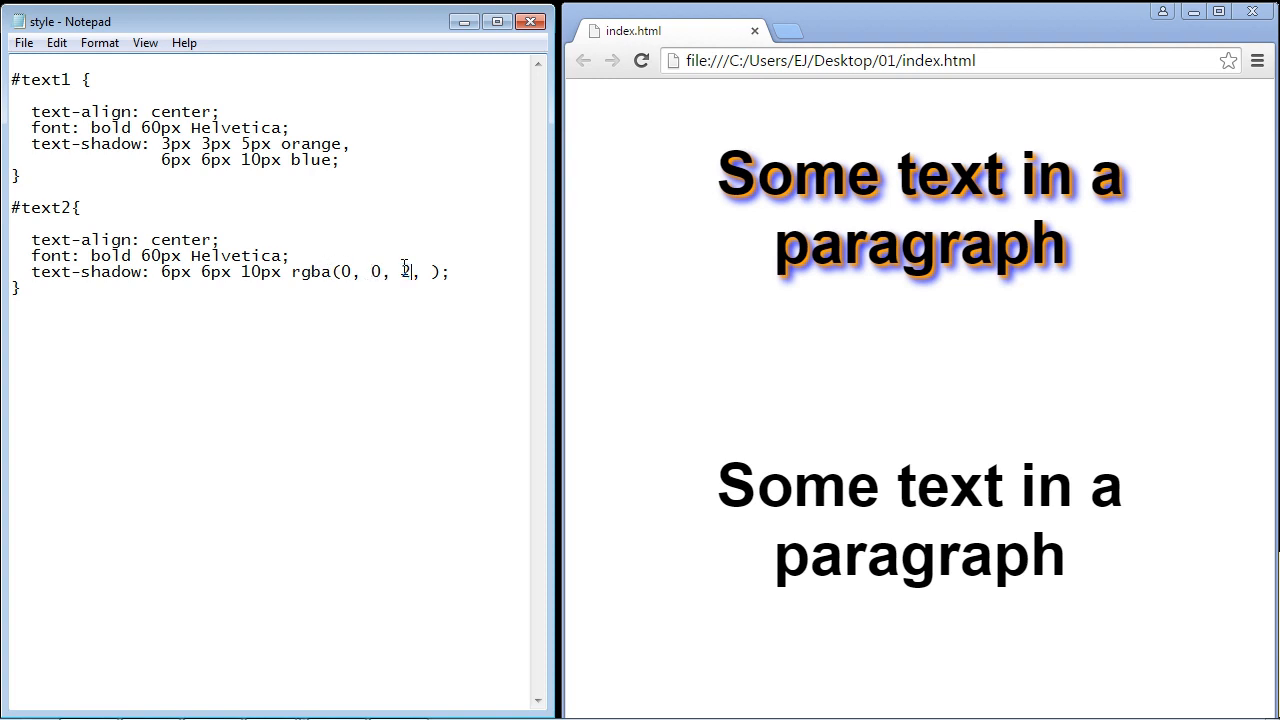
pyautogui.write('55')
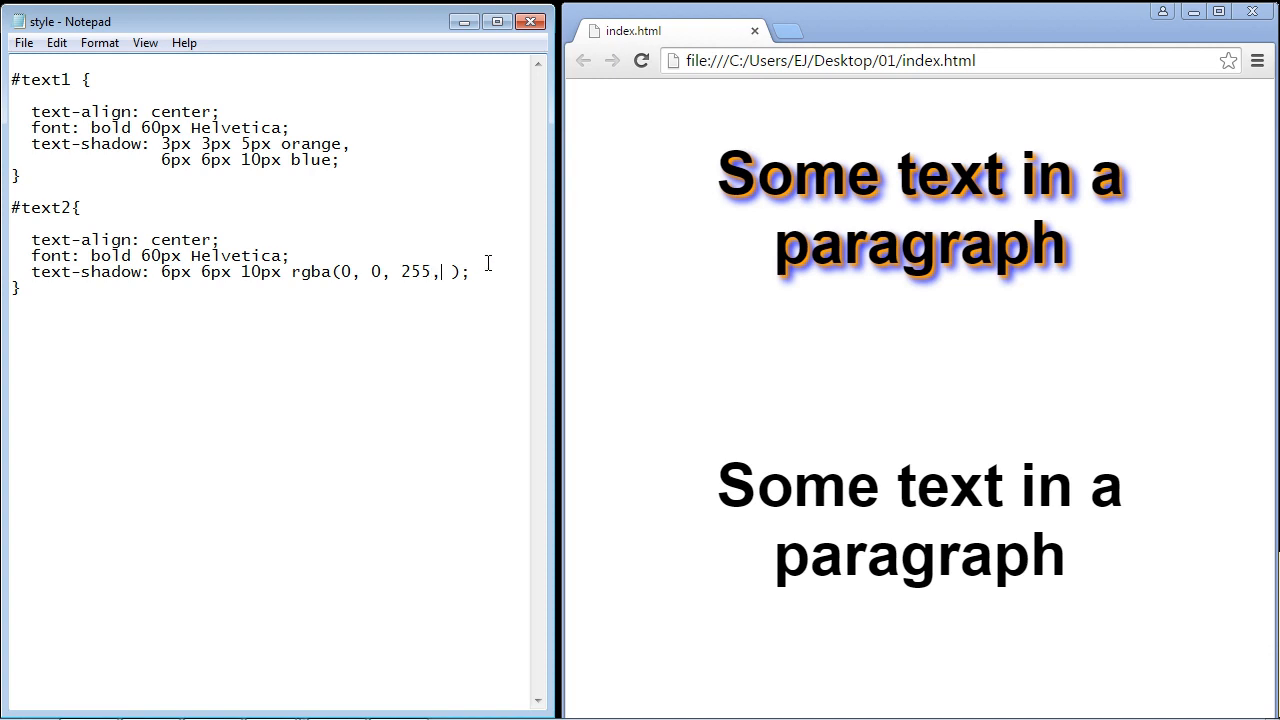
pyautogui.write('0')
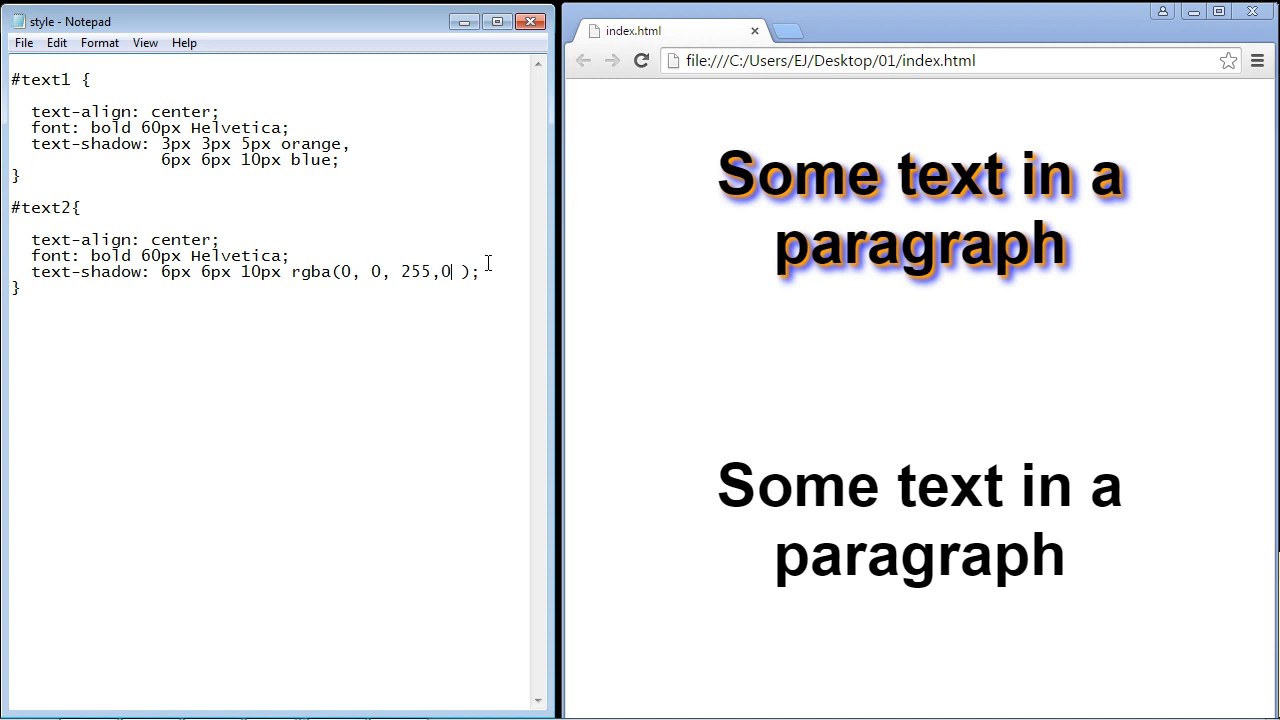
pyautogui.write('.5')
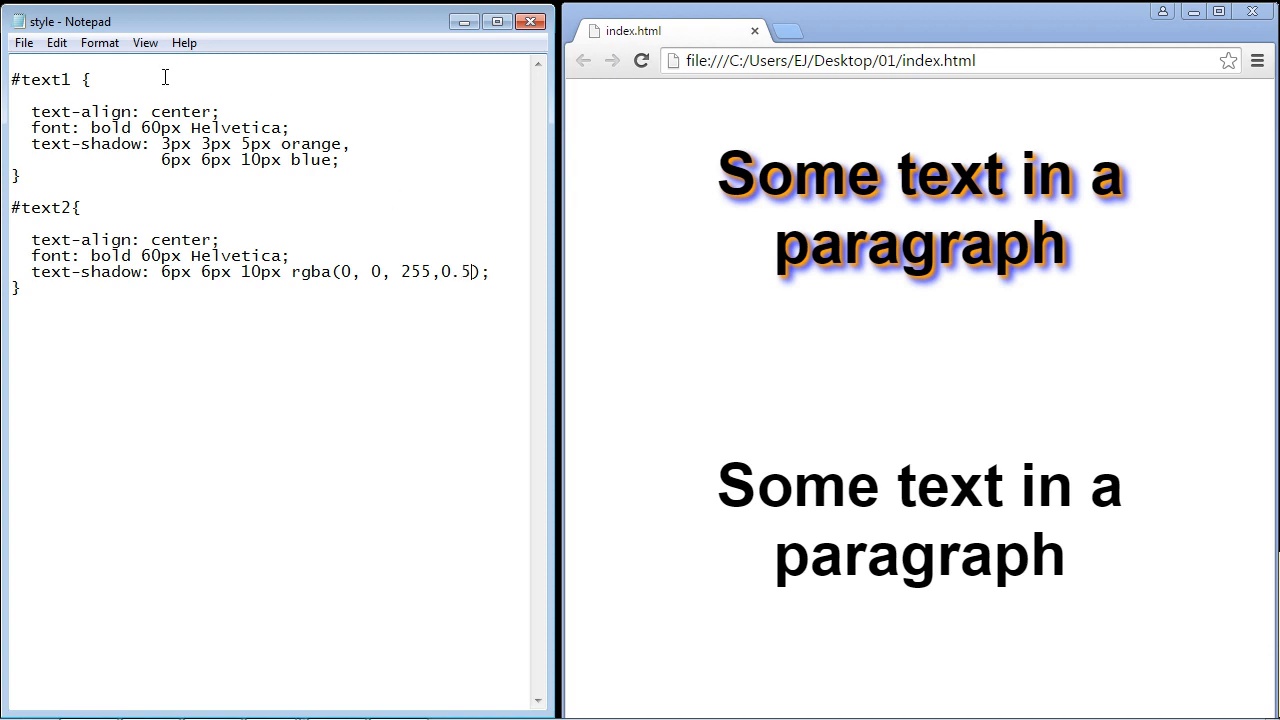
pyautogui.moveTo(643, 100)
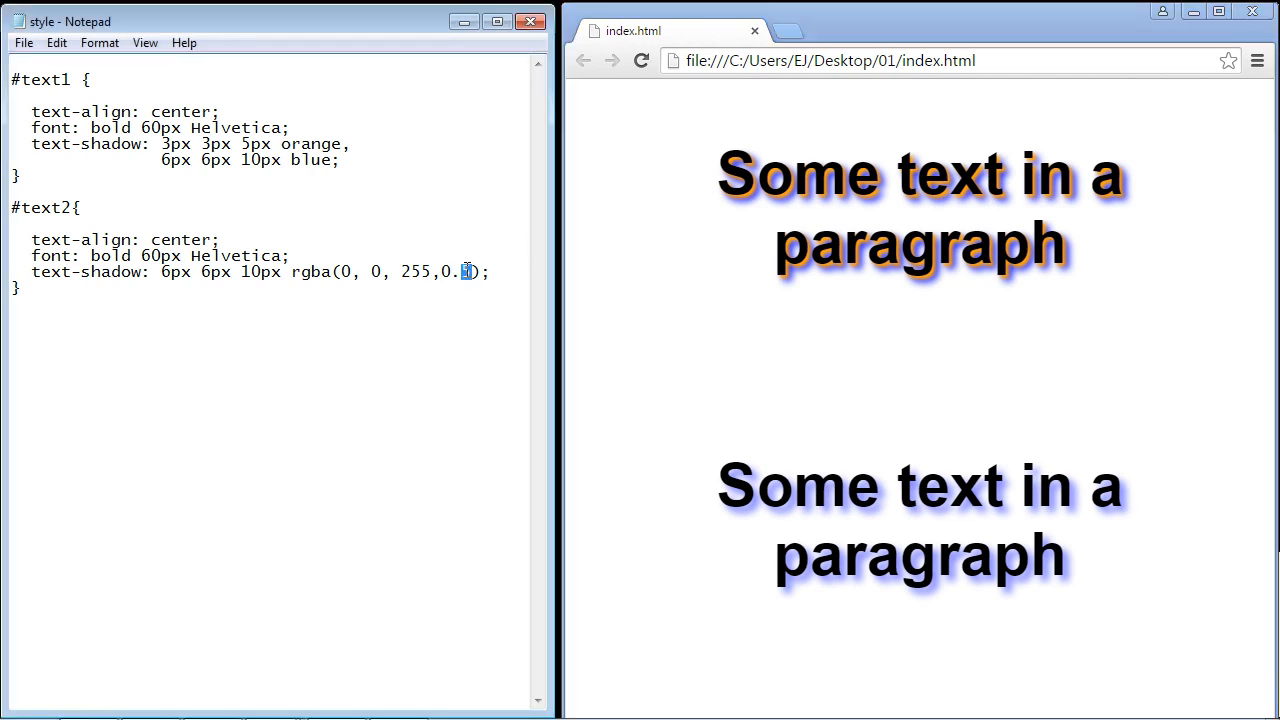
pyautogui.click(23, 42)
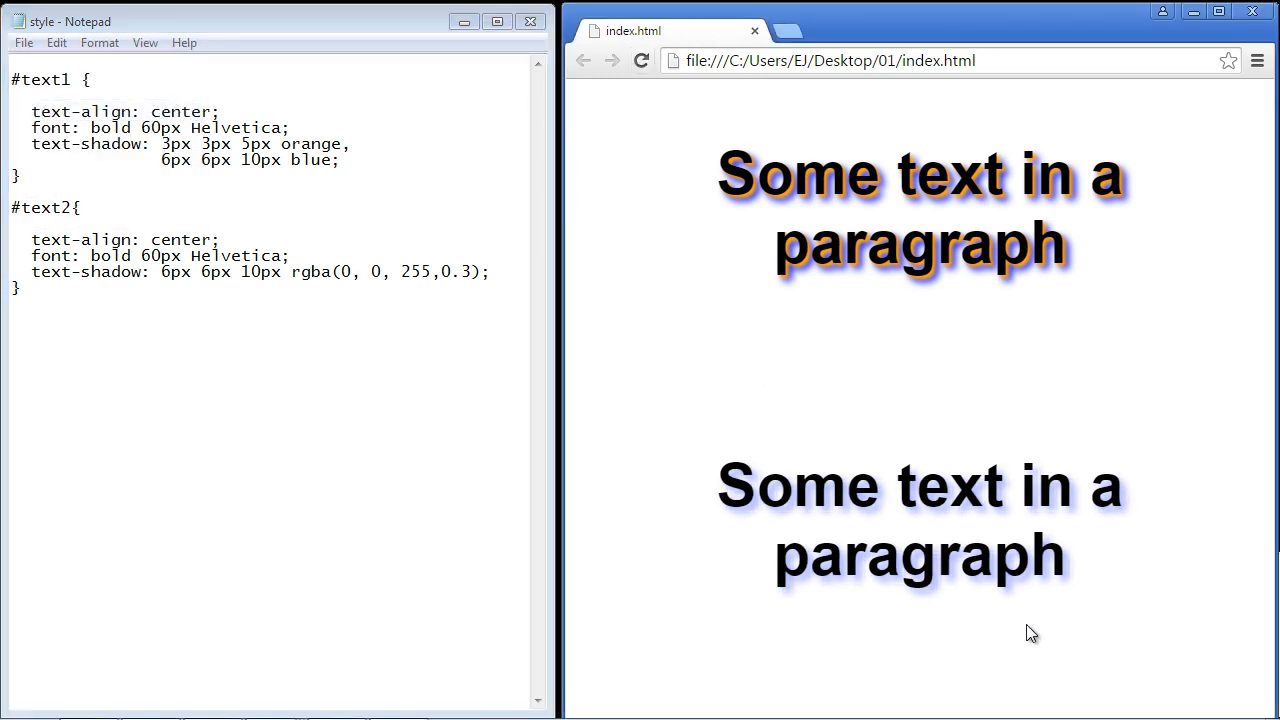
pyautogui.moveTo(863, 471)
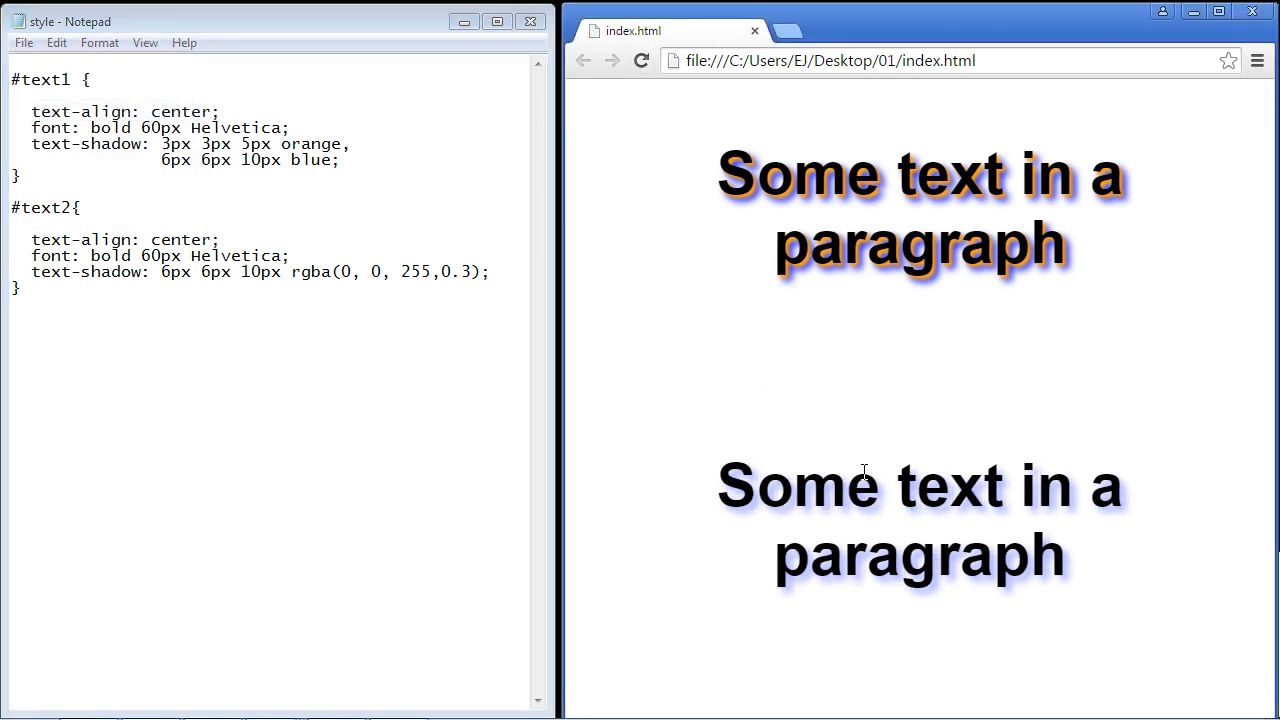